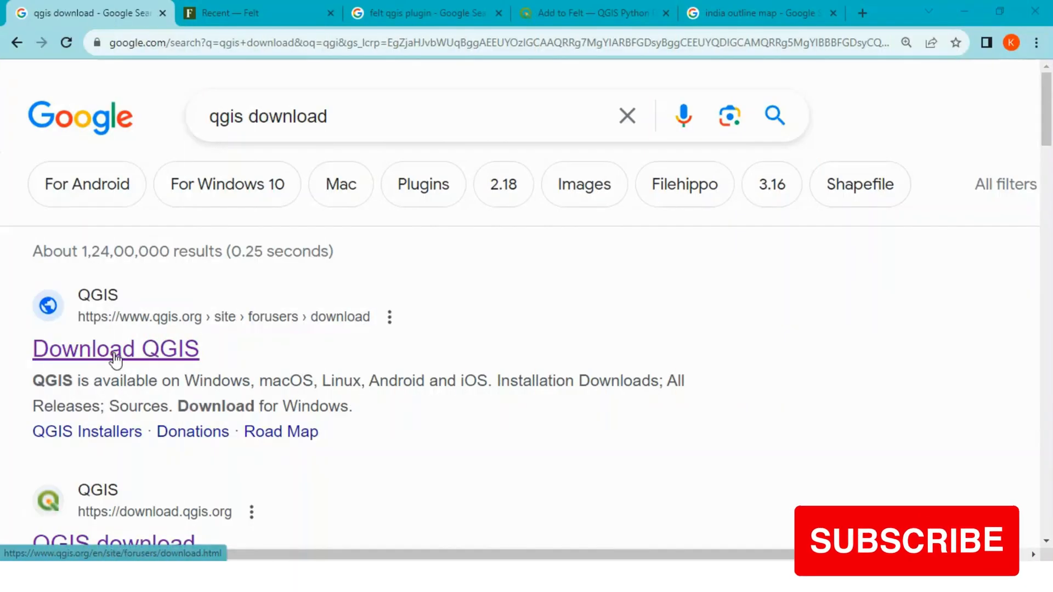
Download the QGIS 3.32 installer from the QGIS download page, then return to the felt qgis plugin search.
right_click(115, 349)
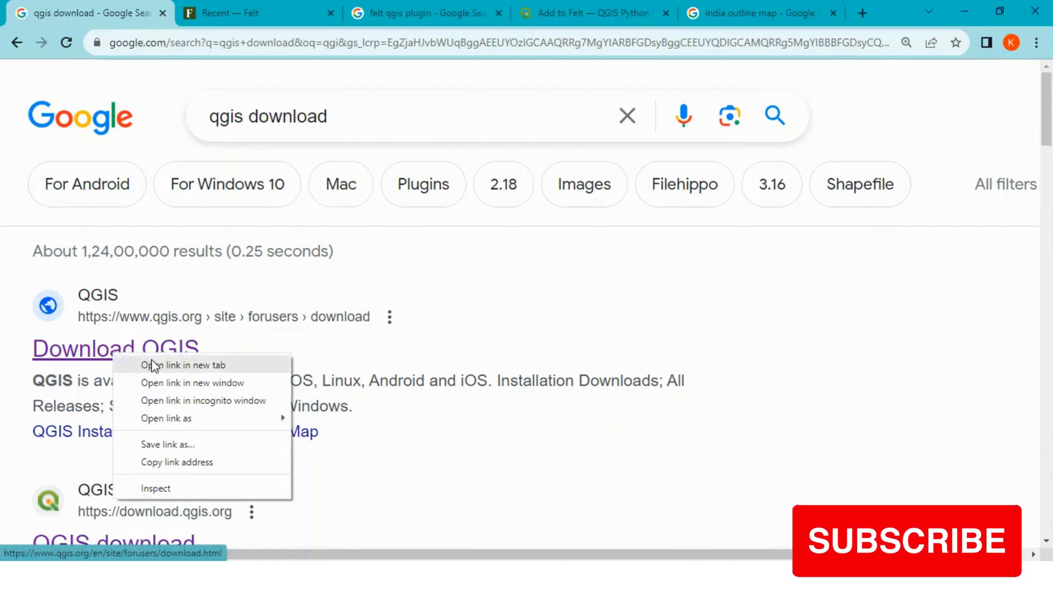
click(183, 364)
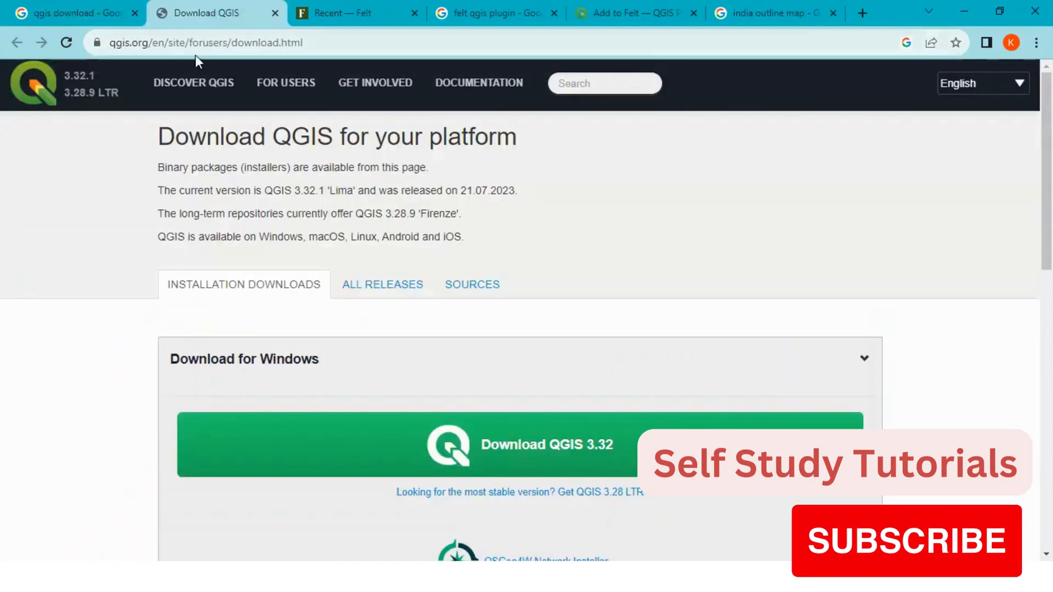
mouse_move(504, 463)
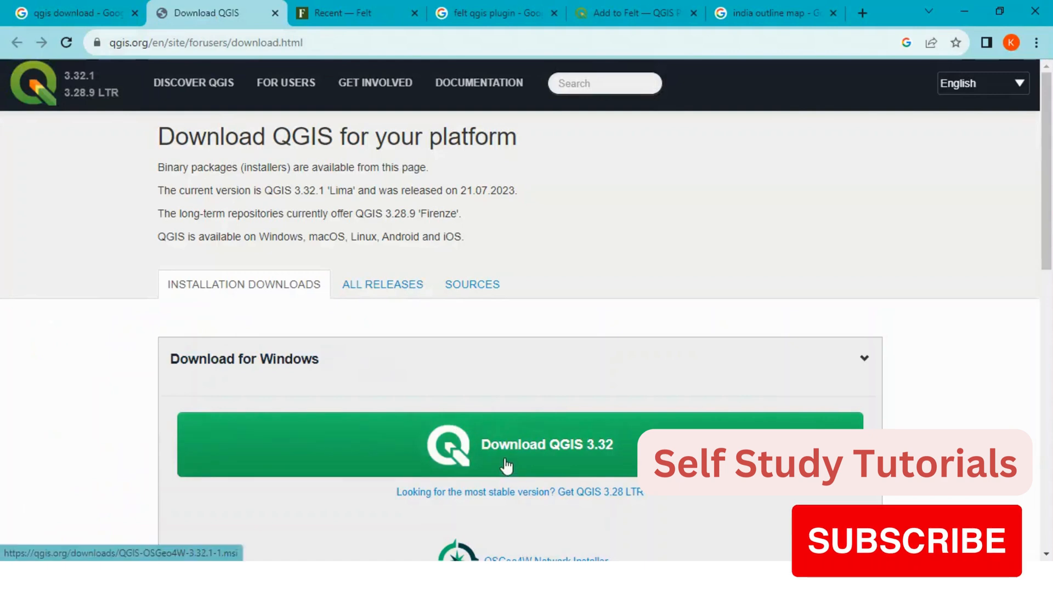
click(344, 14)
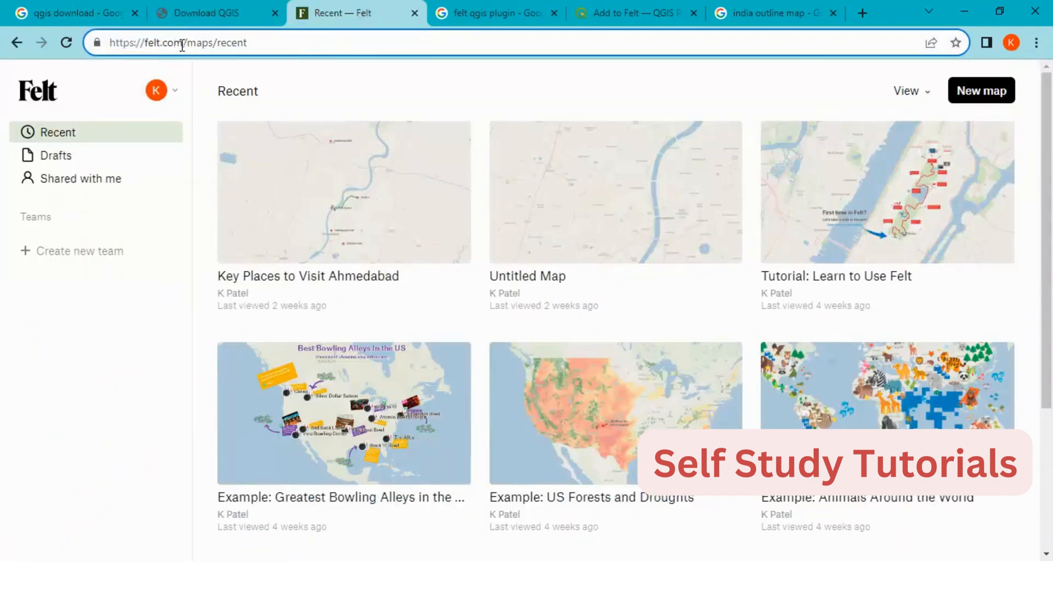
click(178, 43)
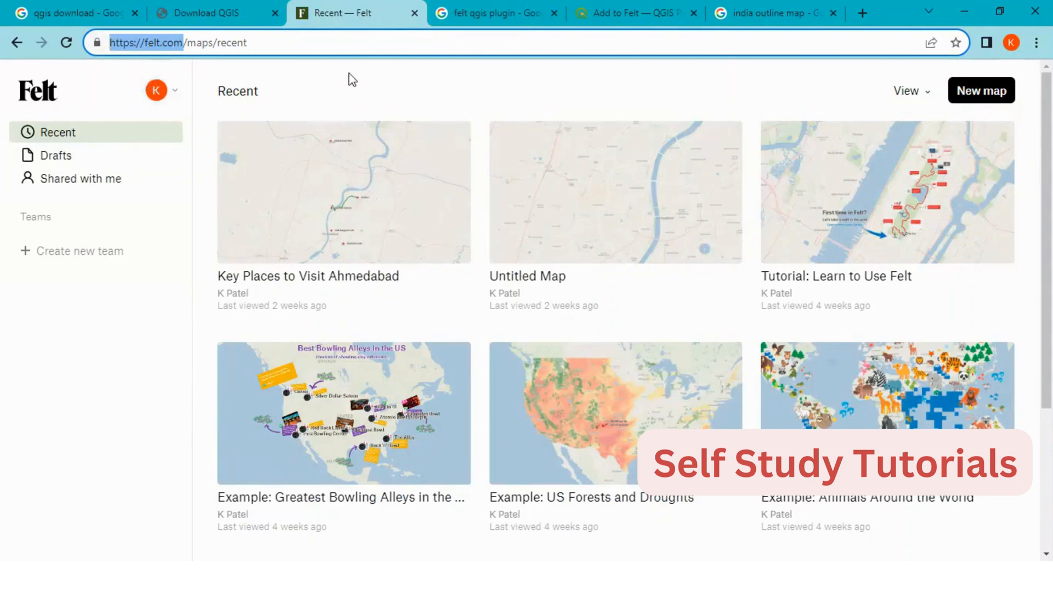
click(496, 14)
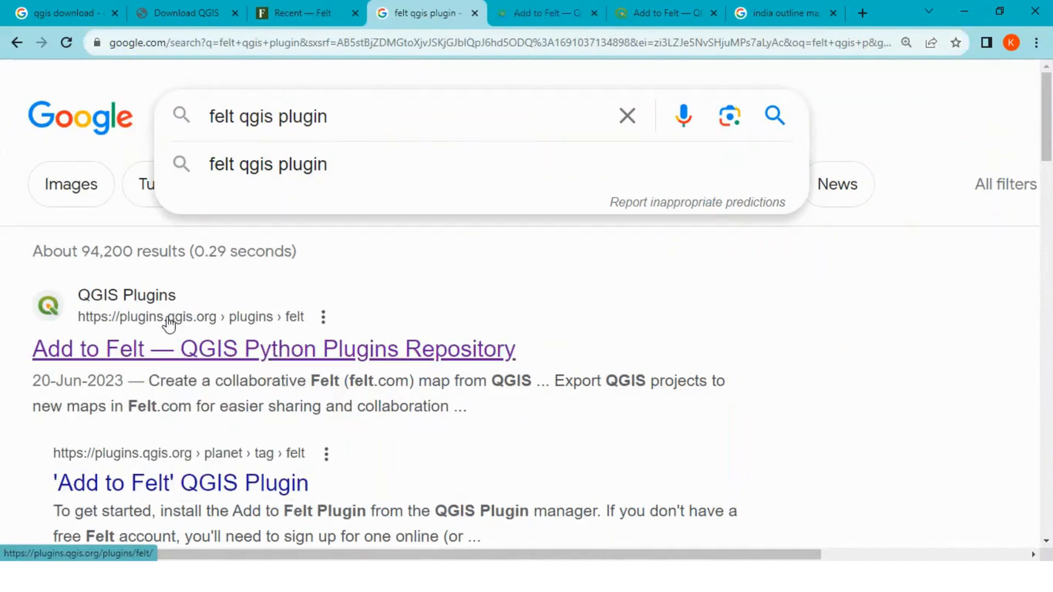
Download the latest Add to Felt plugin (felt-1.0.1.zip) from its plugins.qgis.org page.
click(273, 349)
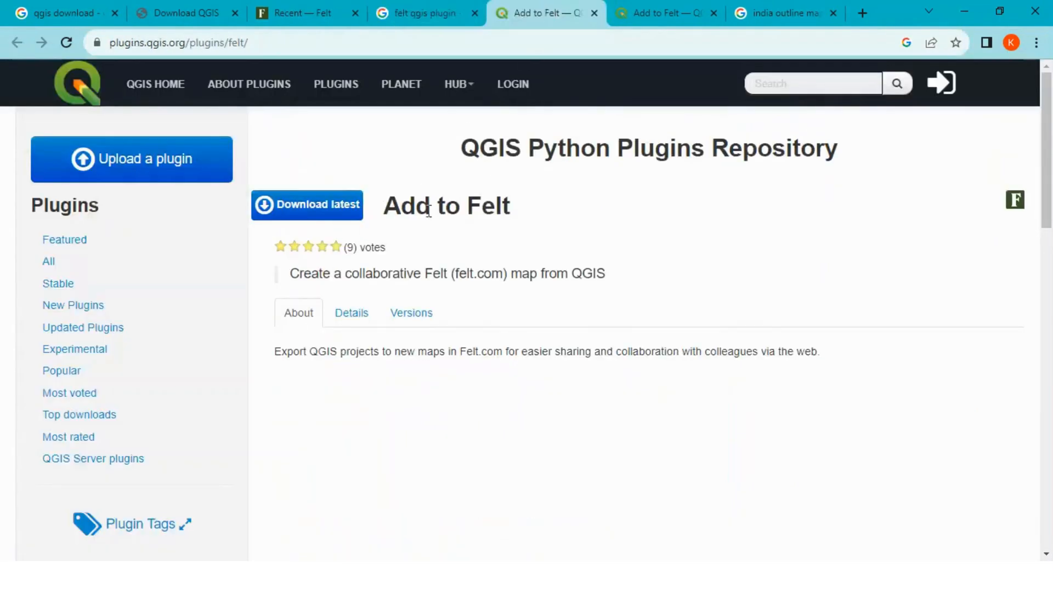
click(306, 205)
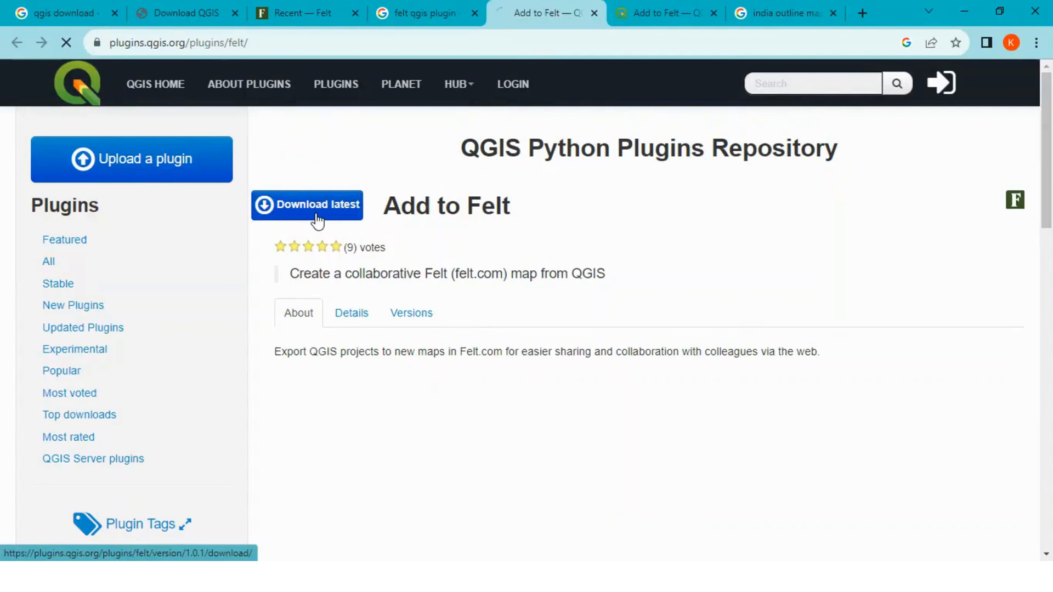
click(308, 206)
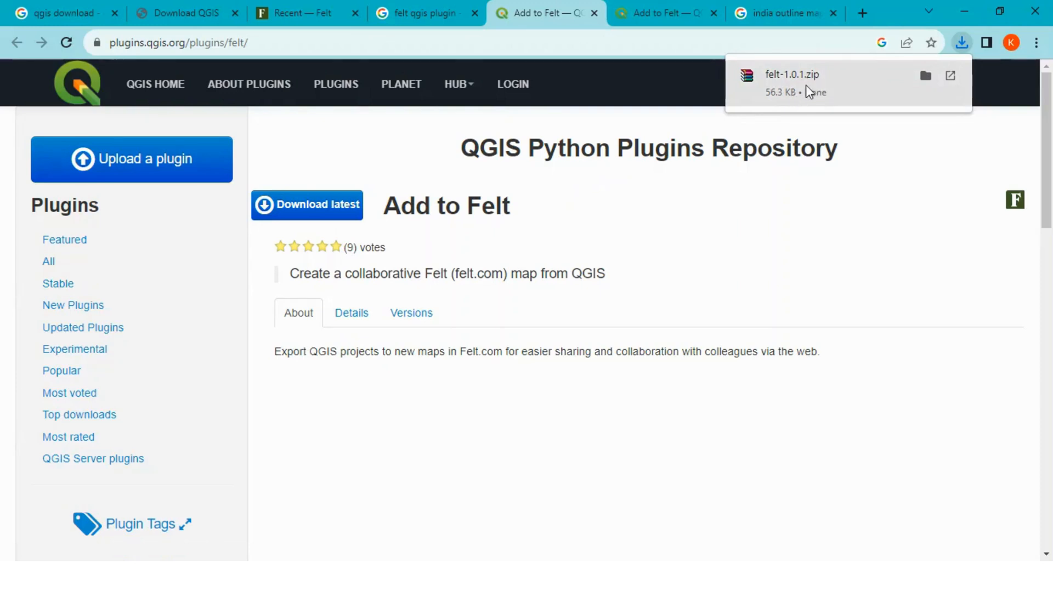
Select the India outline map tif query in the image search tab.
click(785, 13)
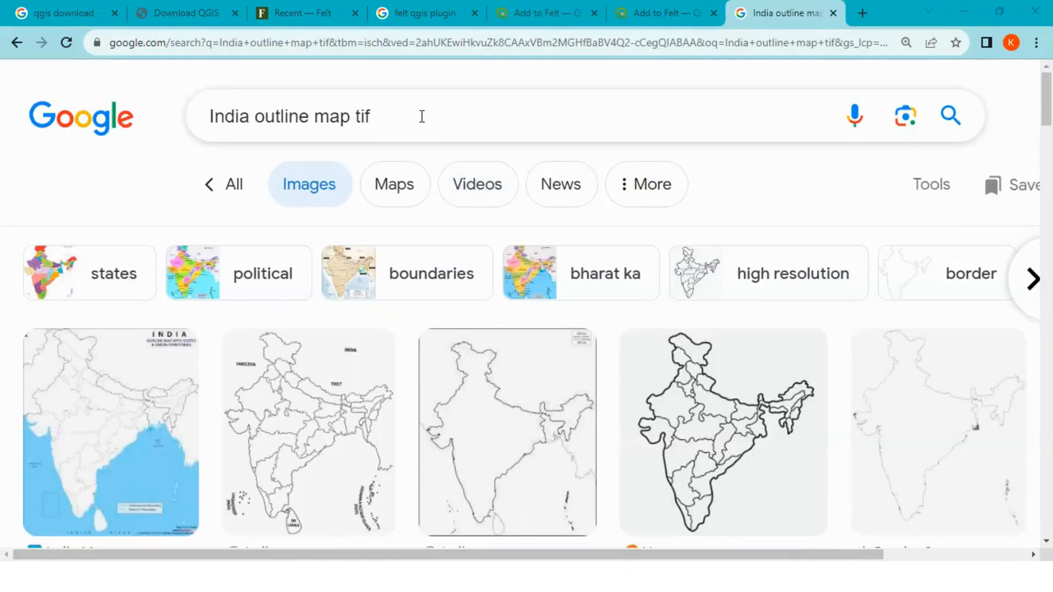
triple_click(290, 116)
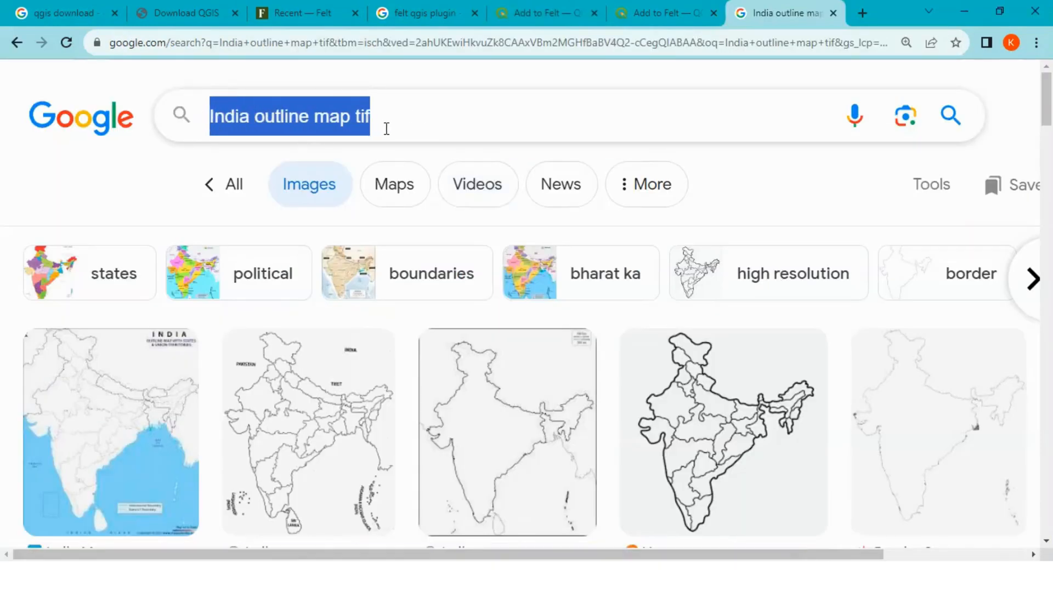
click(386, 117)
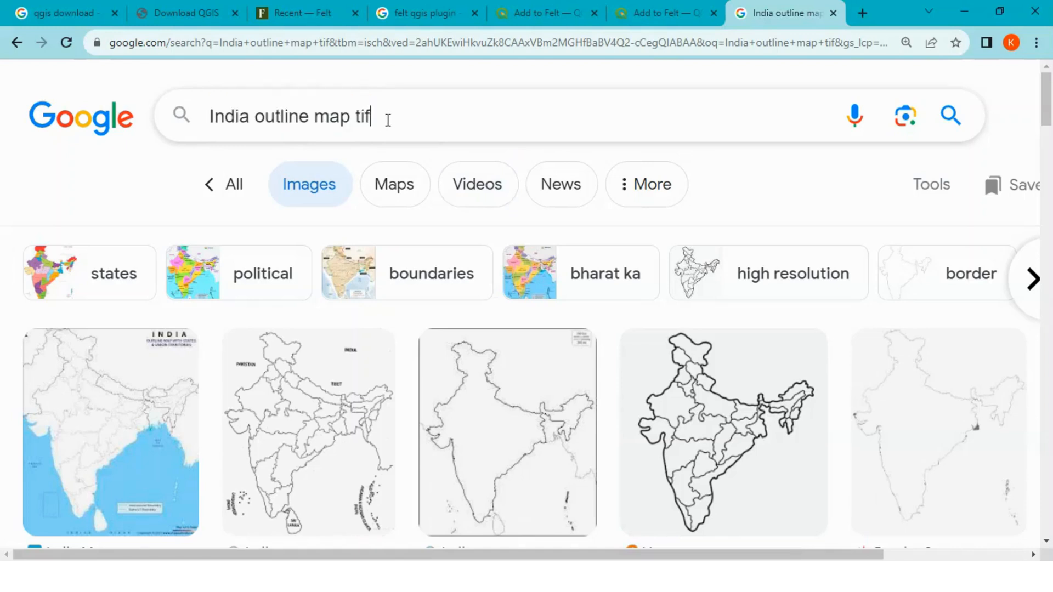
double_click(362, 116)
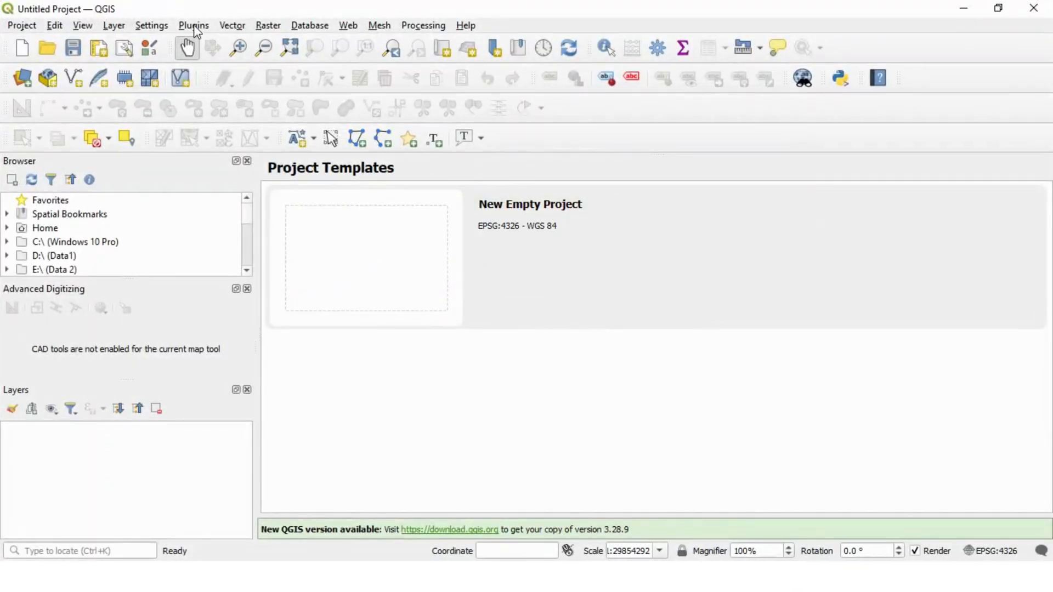
Bring up the plugin manager via Plugins > Manage and Install Plugins.
click(193, 25)
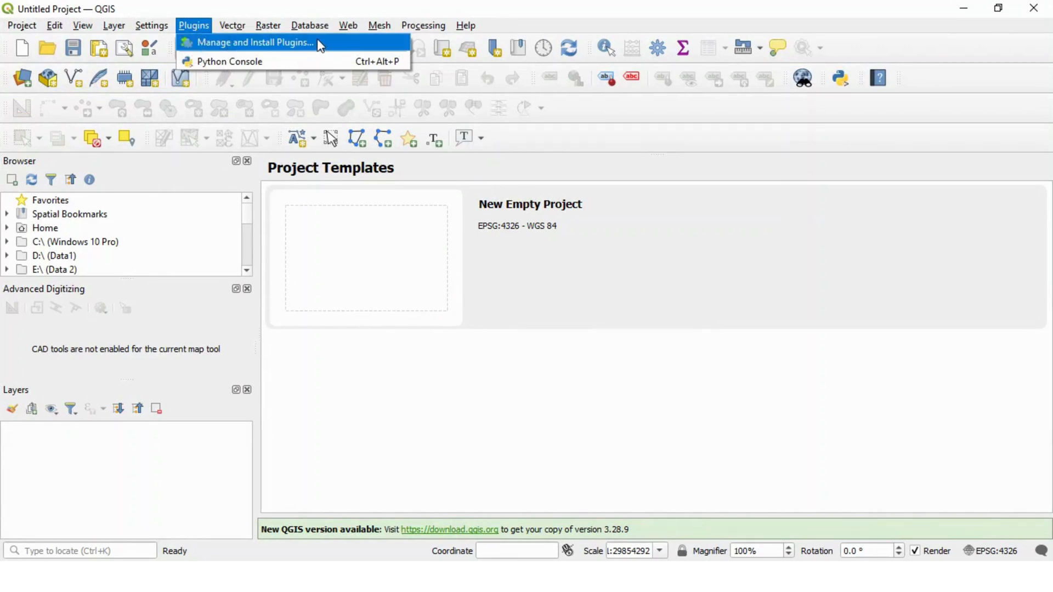
click(256, 41)
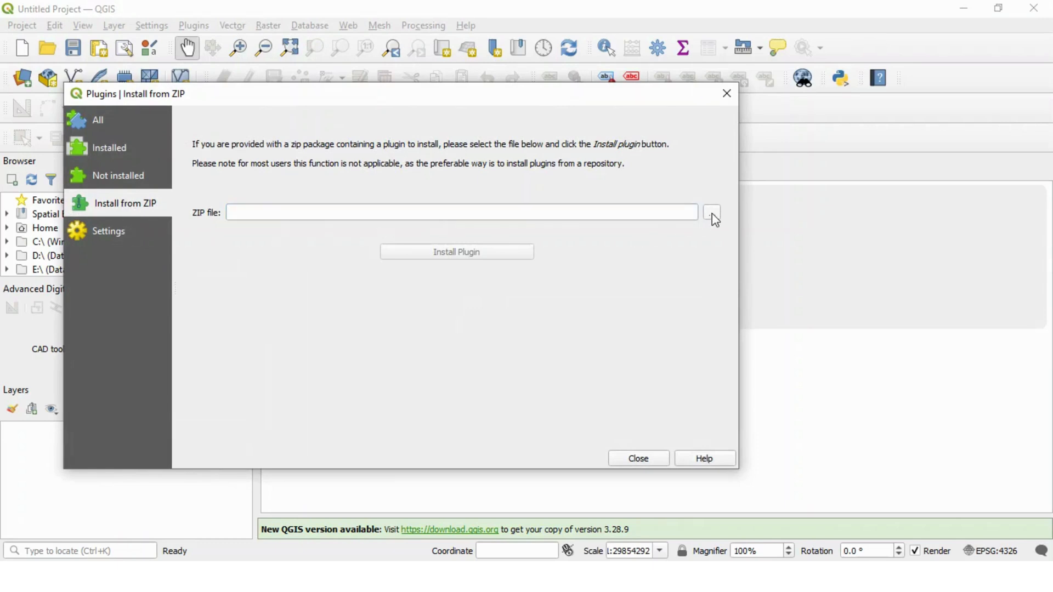
Choose felt-1.0.1.zip as the plugin package to install.
click(711, 212)
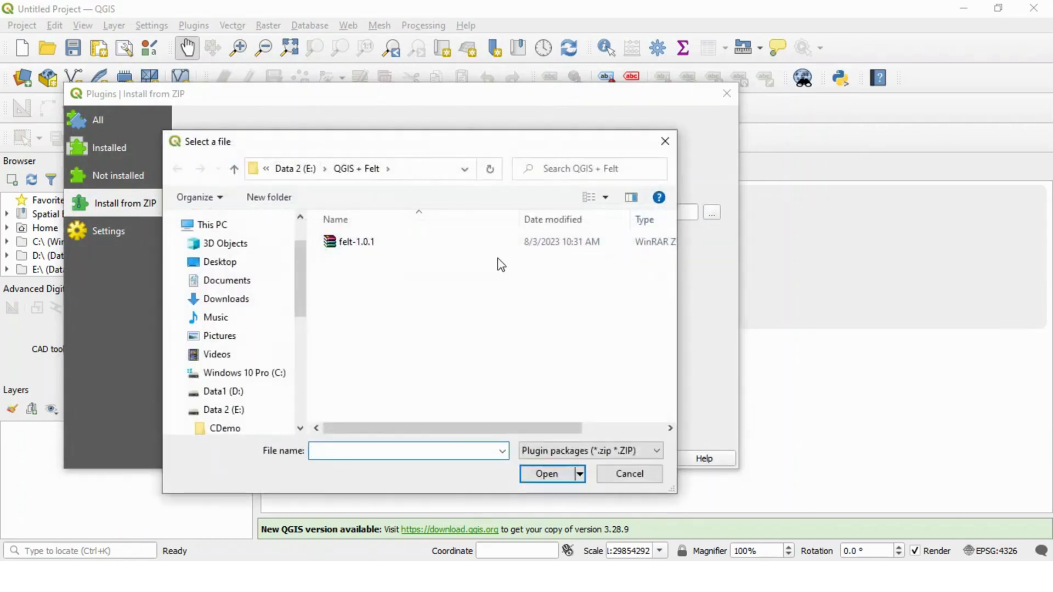
click(356, 241)
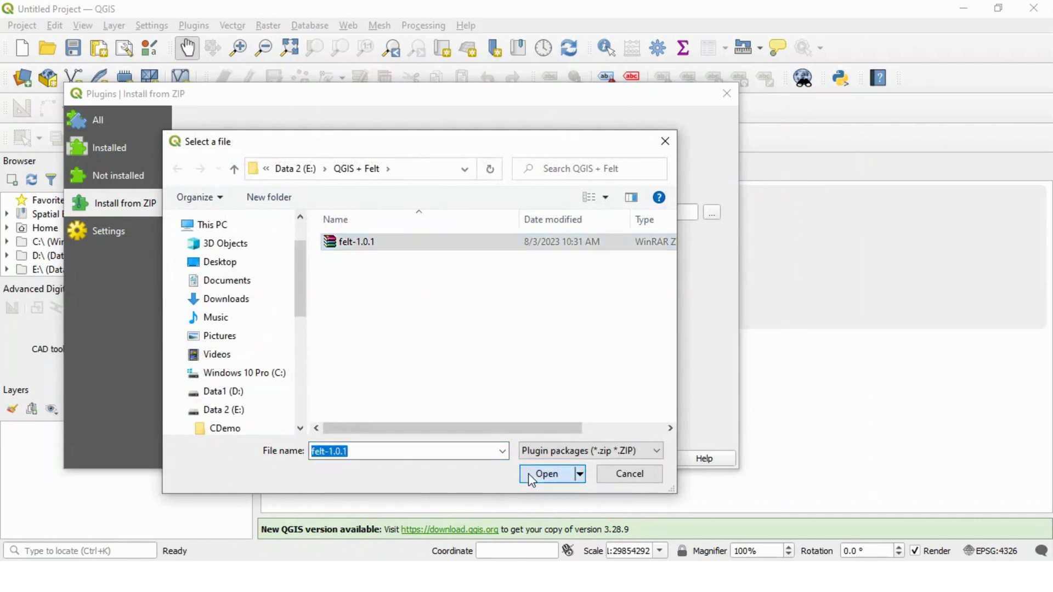
click(546, 474)
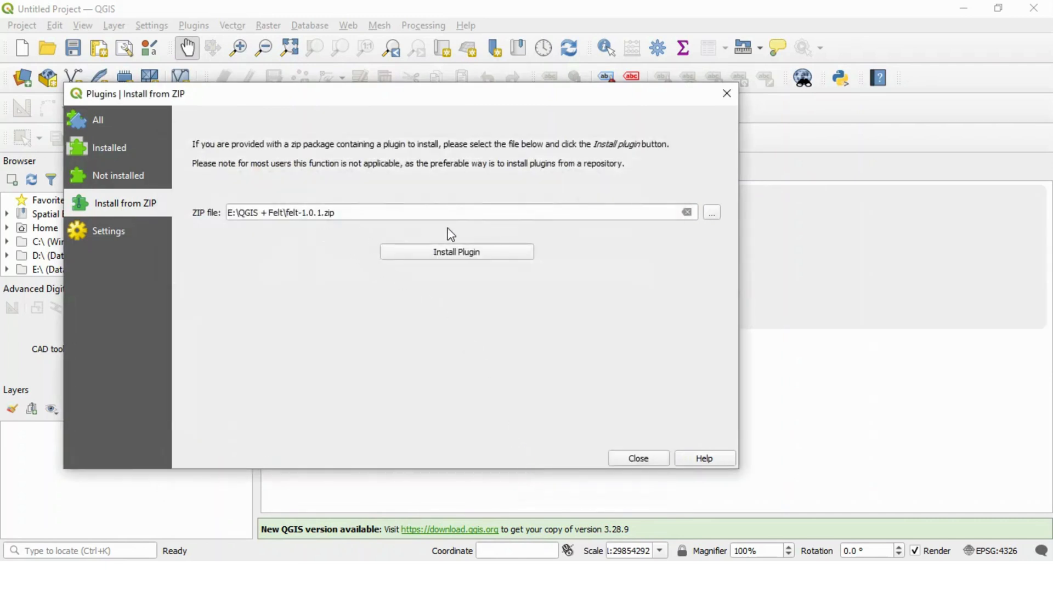
mouse_move(489, 262)
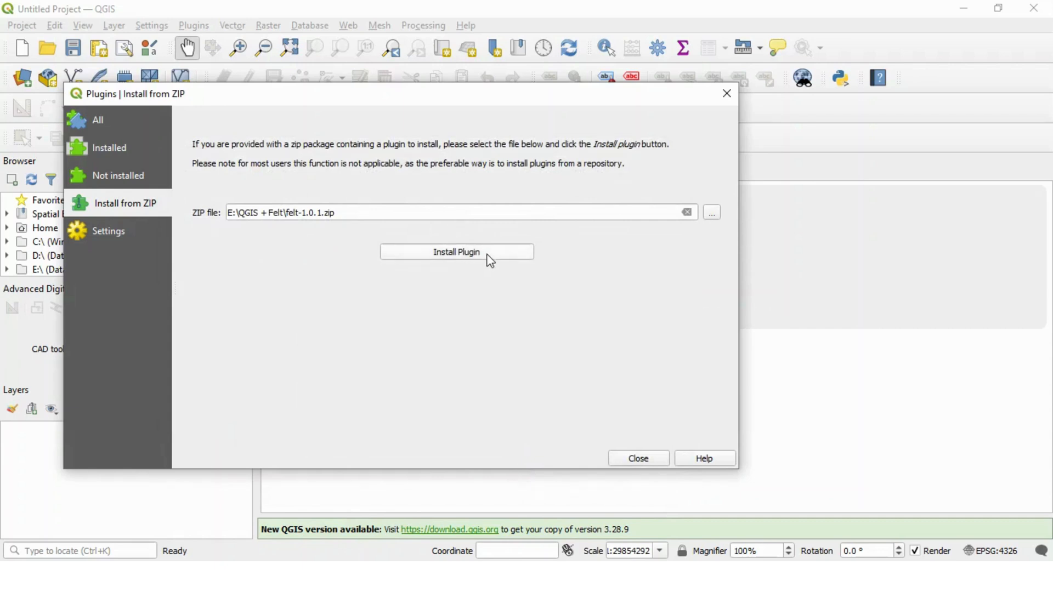
Install the plugin, accepting the untrusted-source warning, and close the plugin manager.
click(456, 252)
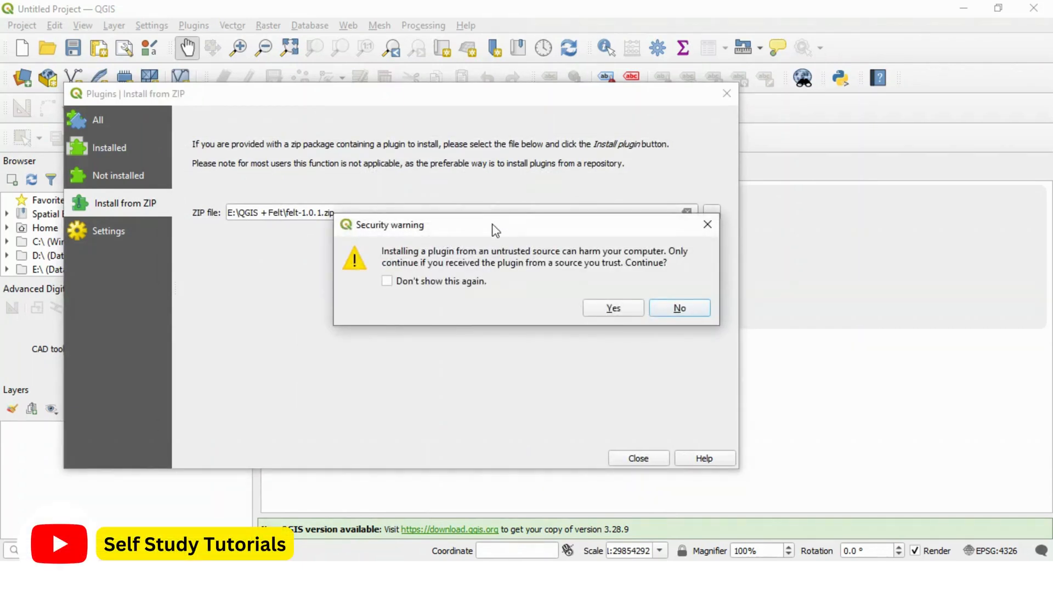
mouse_move(480, 265)
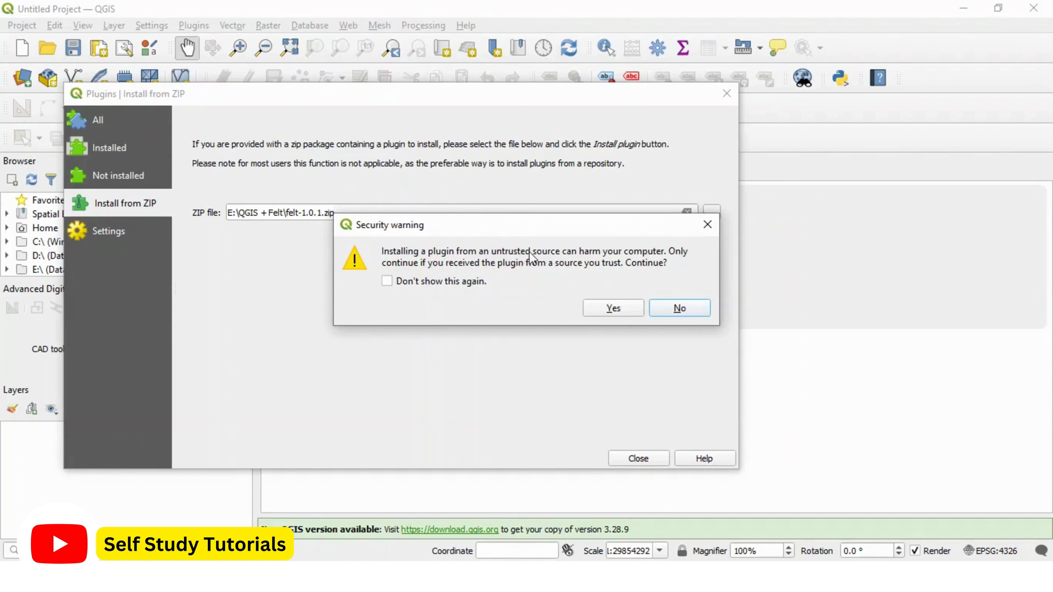
click(612, 309)
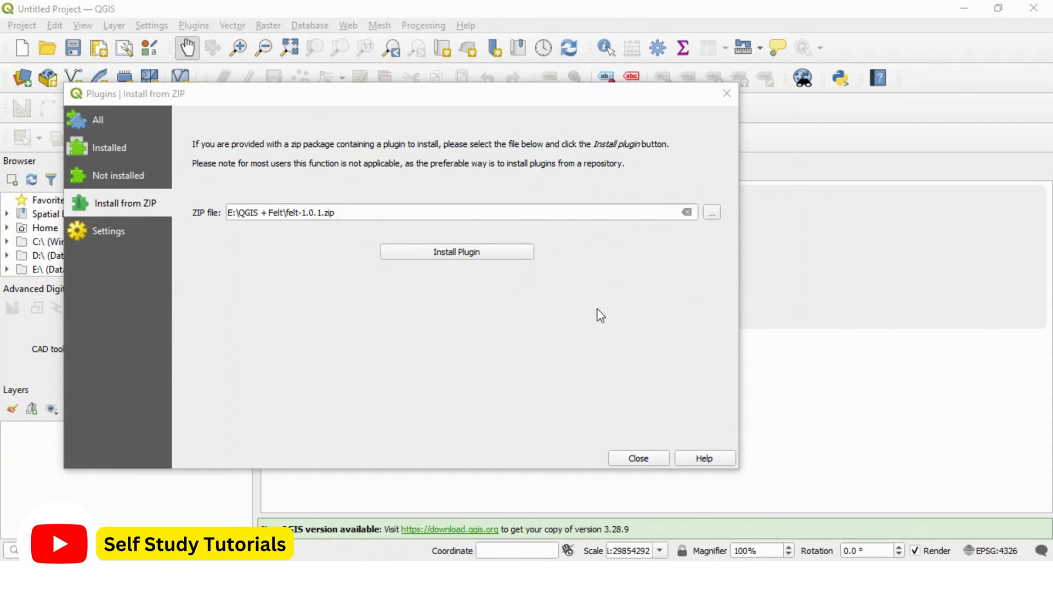
click(457, 251)
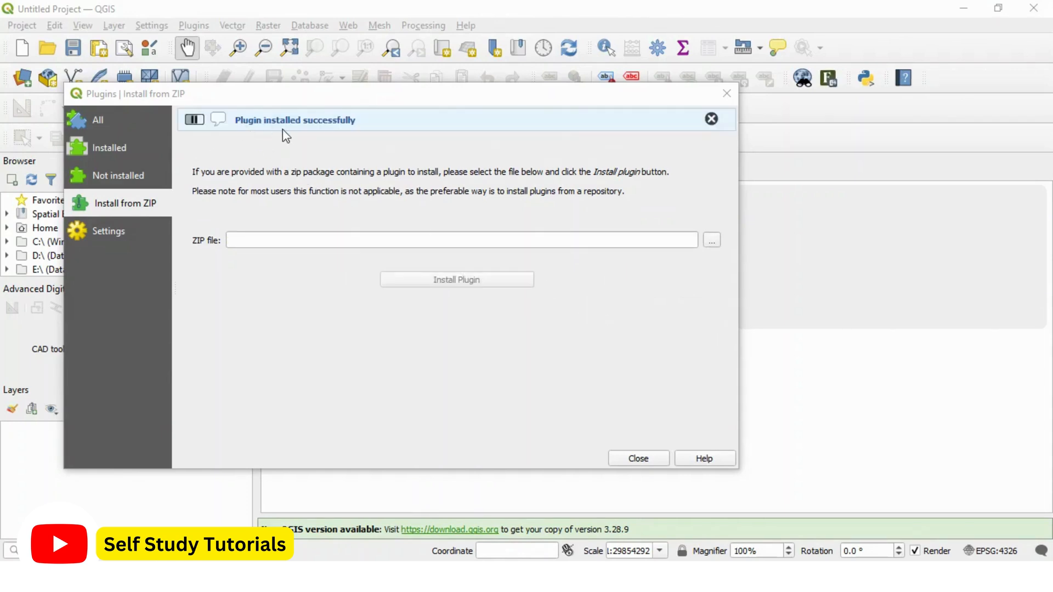
mouse_move(358, 134)
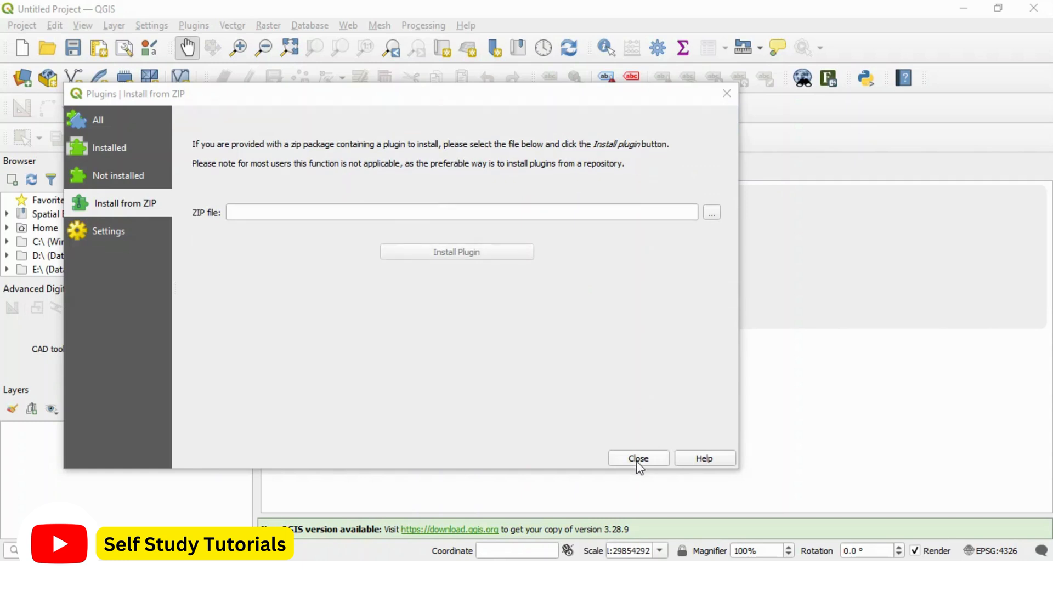
click(638, 459)
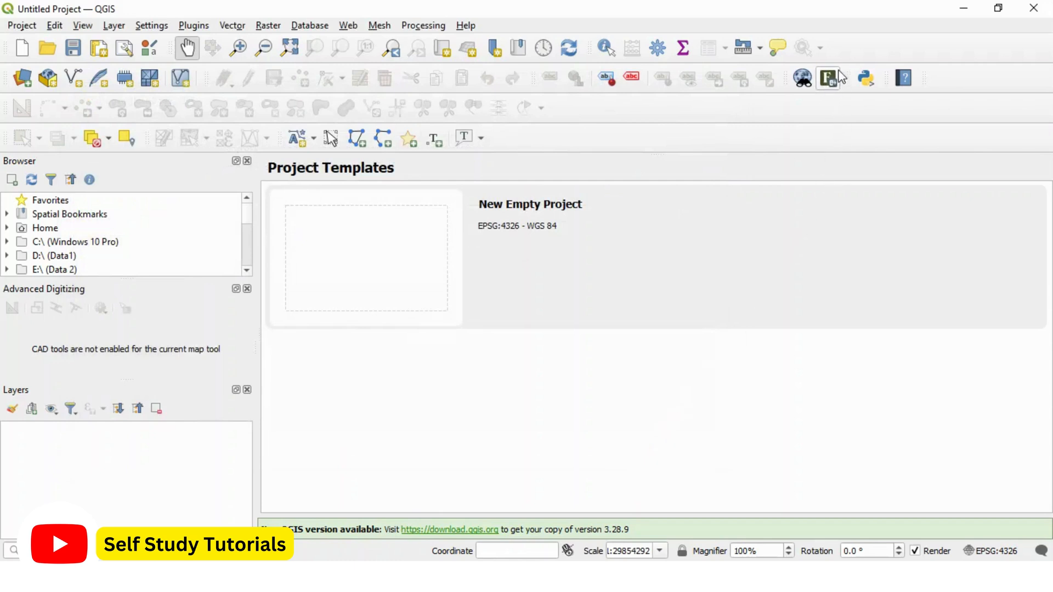
mouse_move(829, 89)
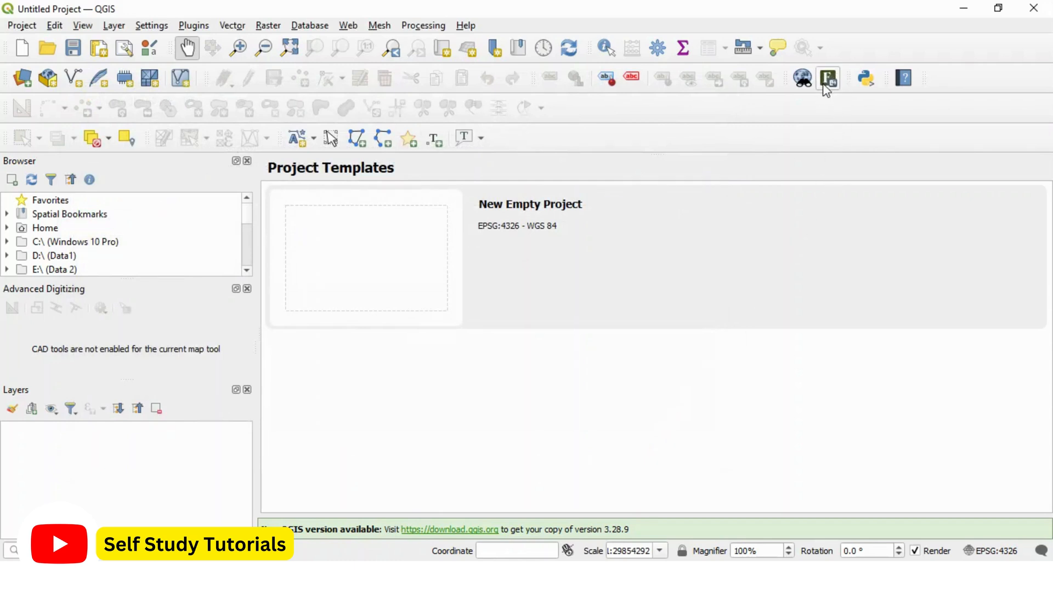
mouse_move(838, 92)
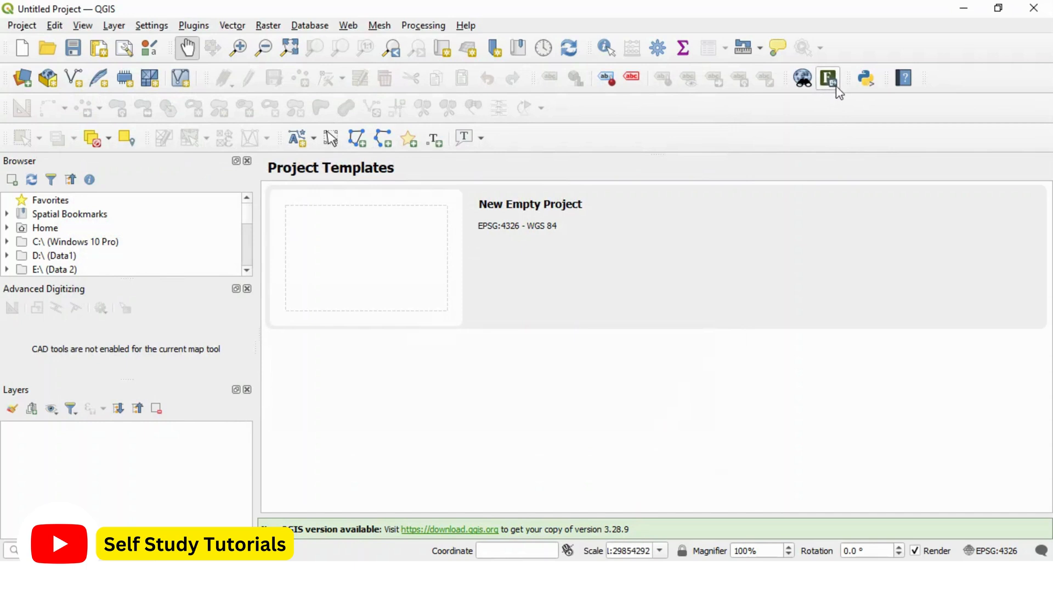
click(21, 25)
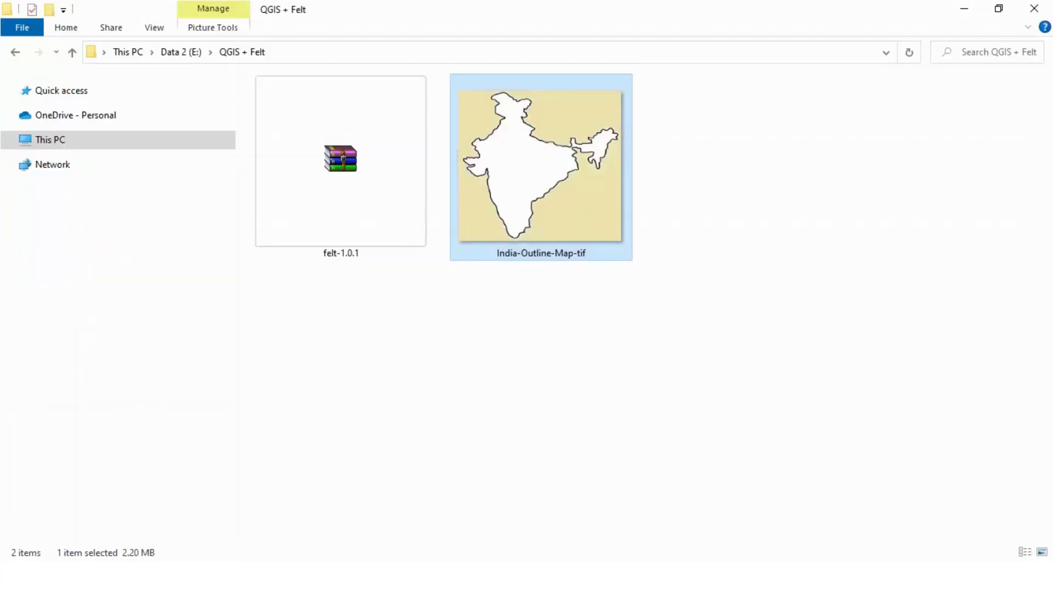
mouse_move(562, 166)
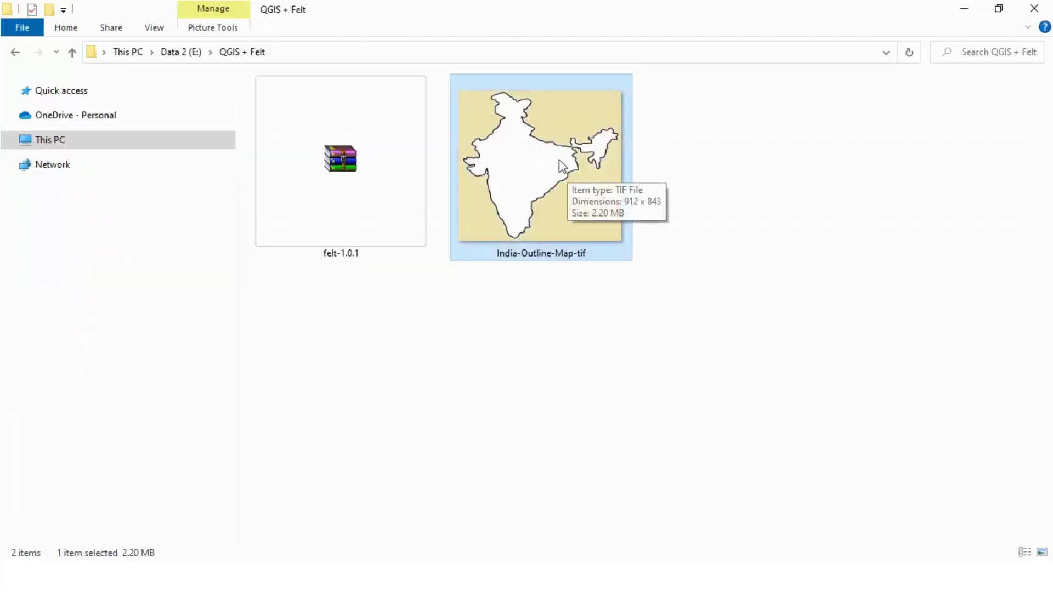
mouse_move(536, 281)
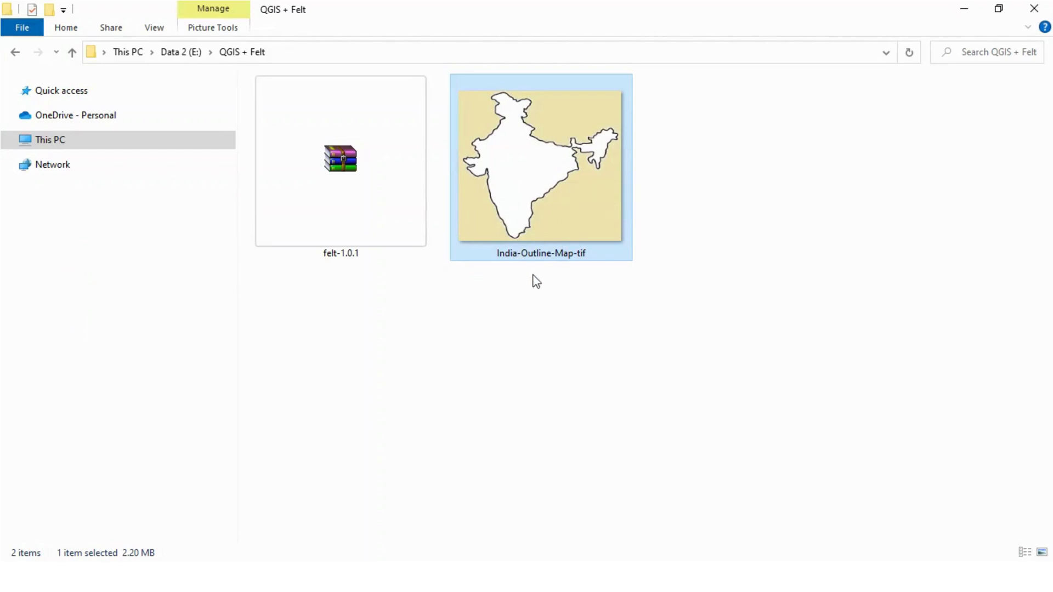
mouse_move(544, 208)
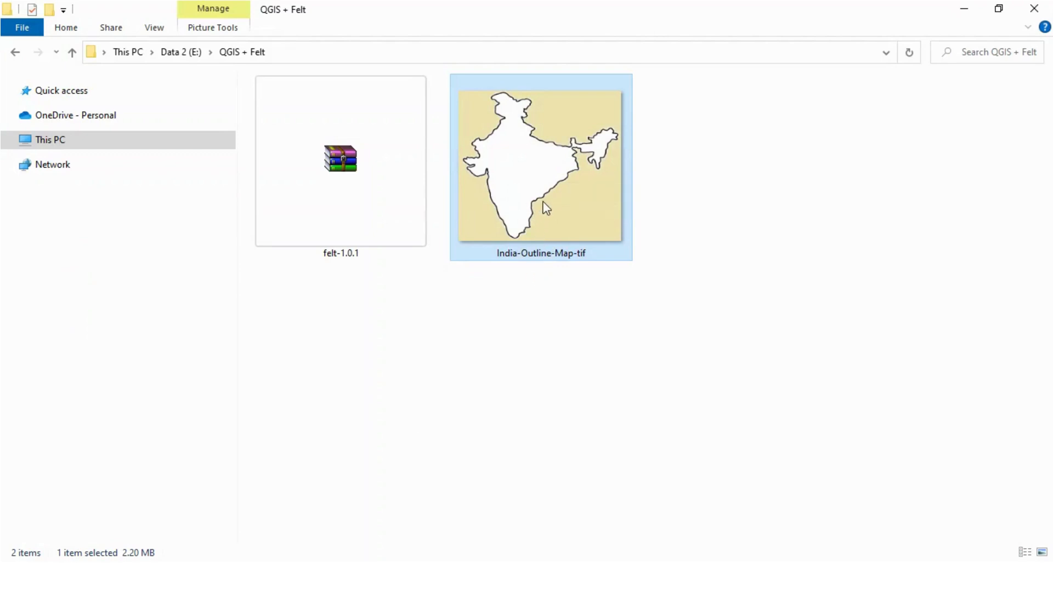
mouse_move(558, 326)
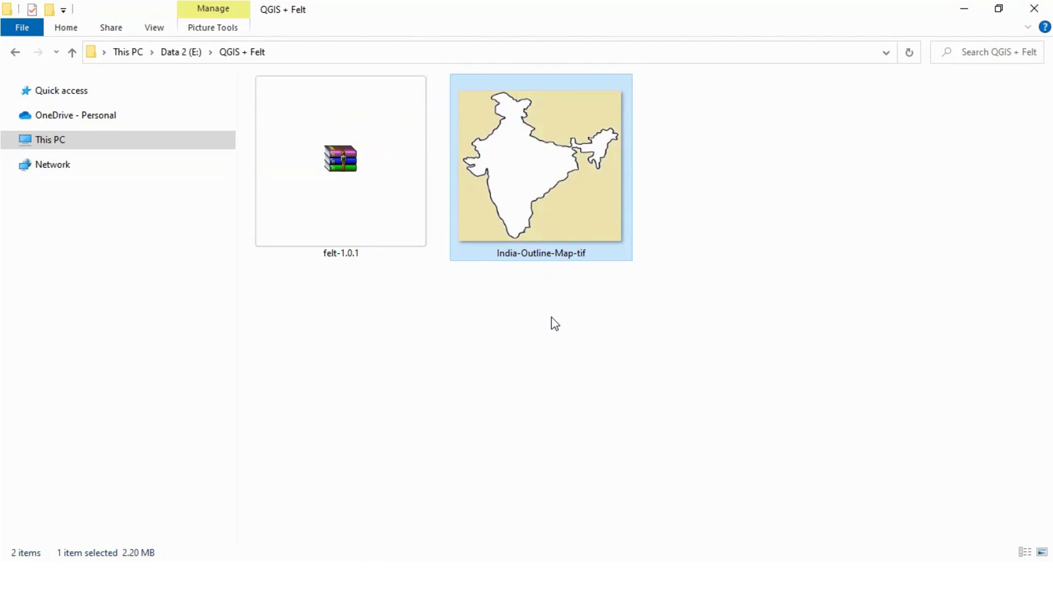
mouse_move(561, 346)
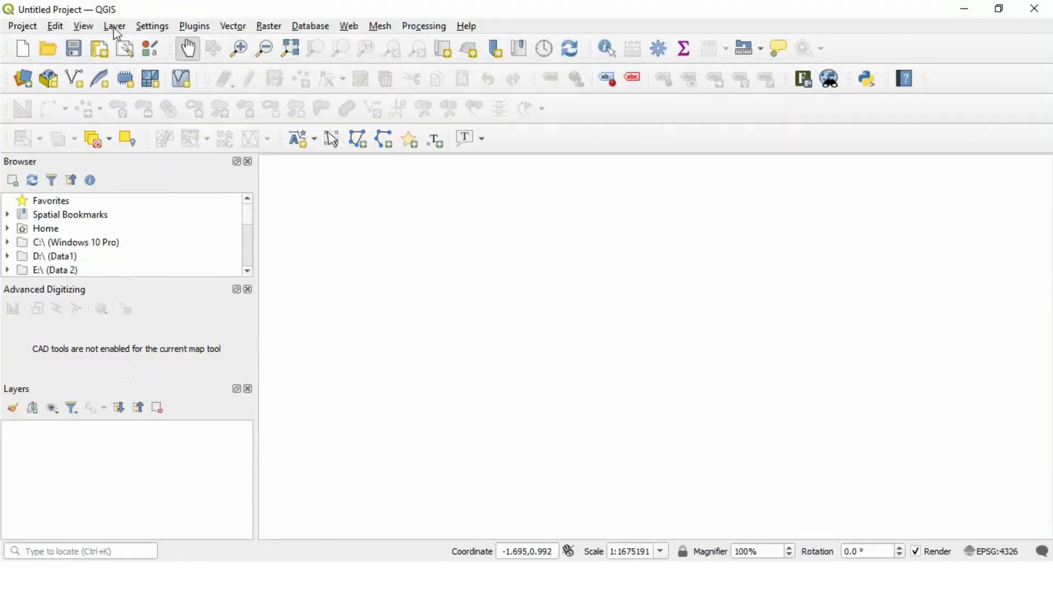
Pick E:\QGIS + Felt\India-Outline-Map-tif.tif as the raster dataset in the Data Source Manager.
click(114, 25)
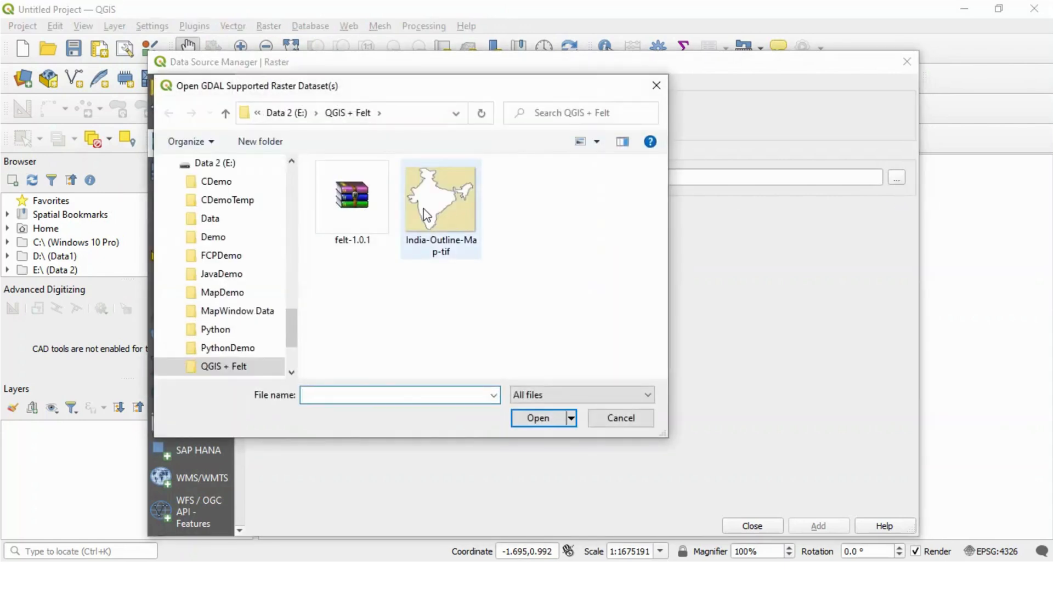
double_click(441, 196)
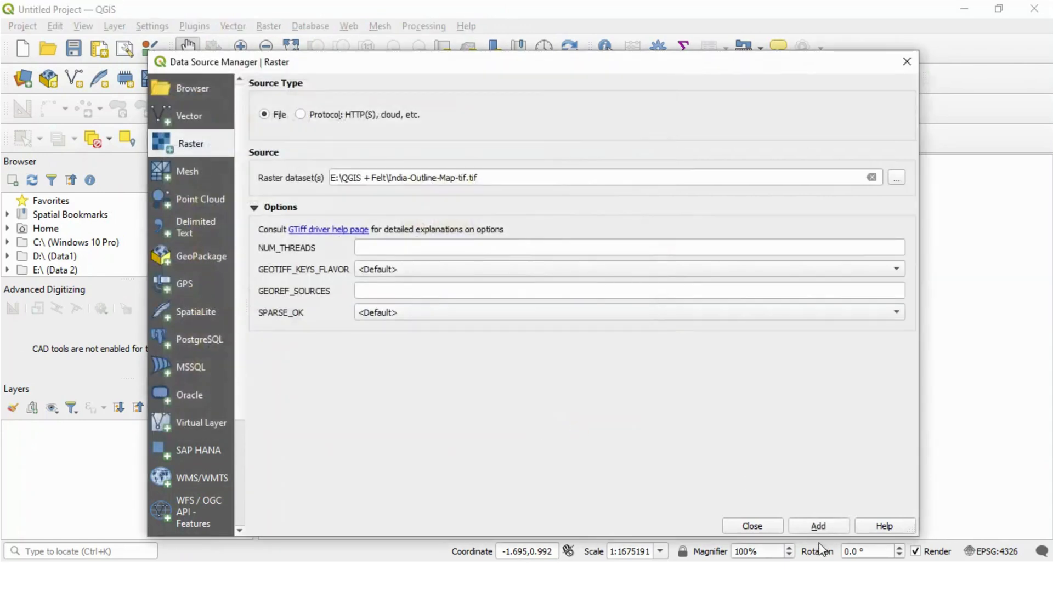
Add the India-Outline-Map-tif raster layer, close the Data Source Manager and select the new layer.
click(818, 526)
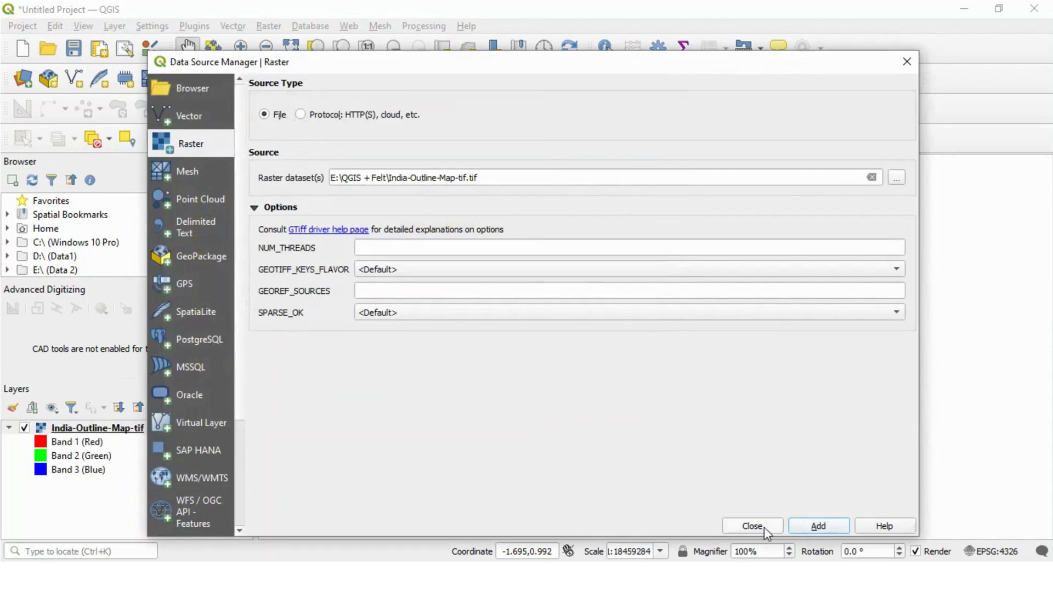
click(752, 525)
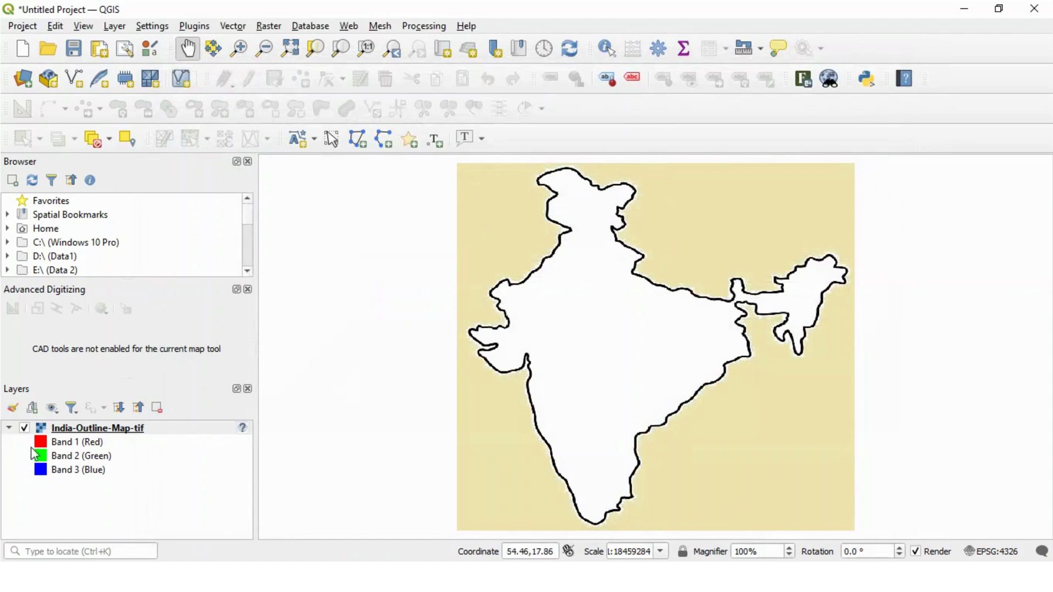
click(98, 428)
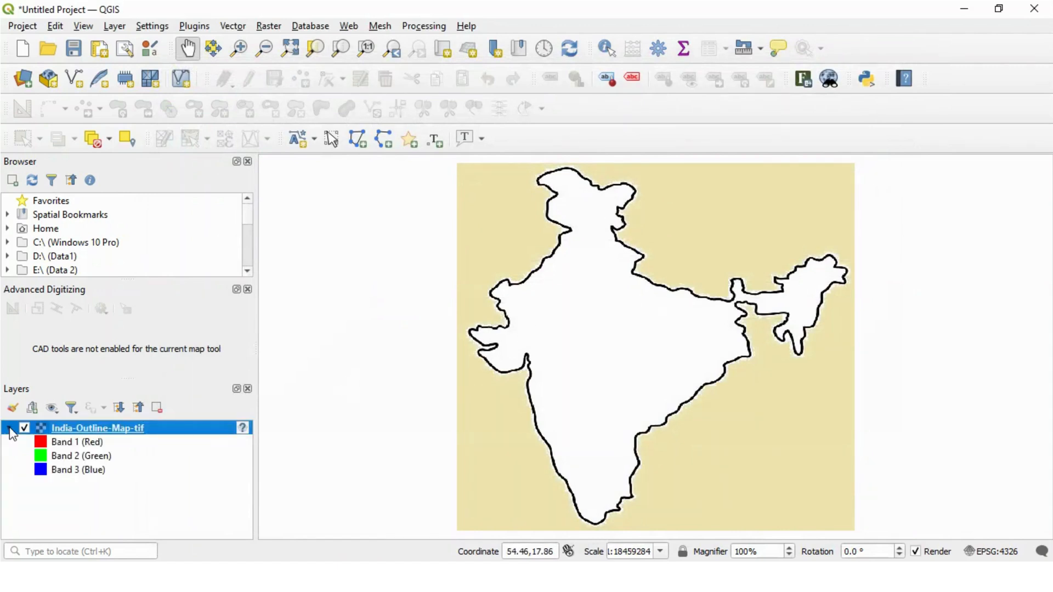
mouse_move(630, 354)
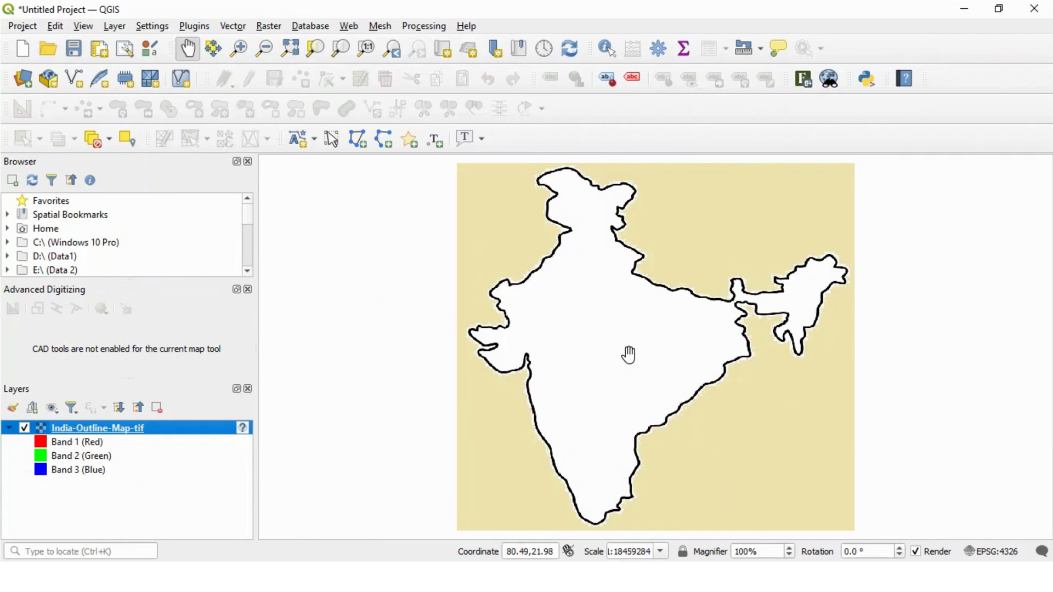
mouse_move(522, 334)
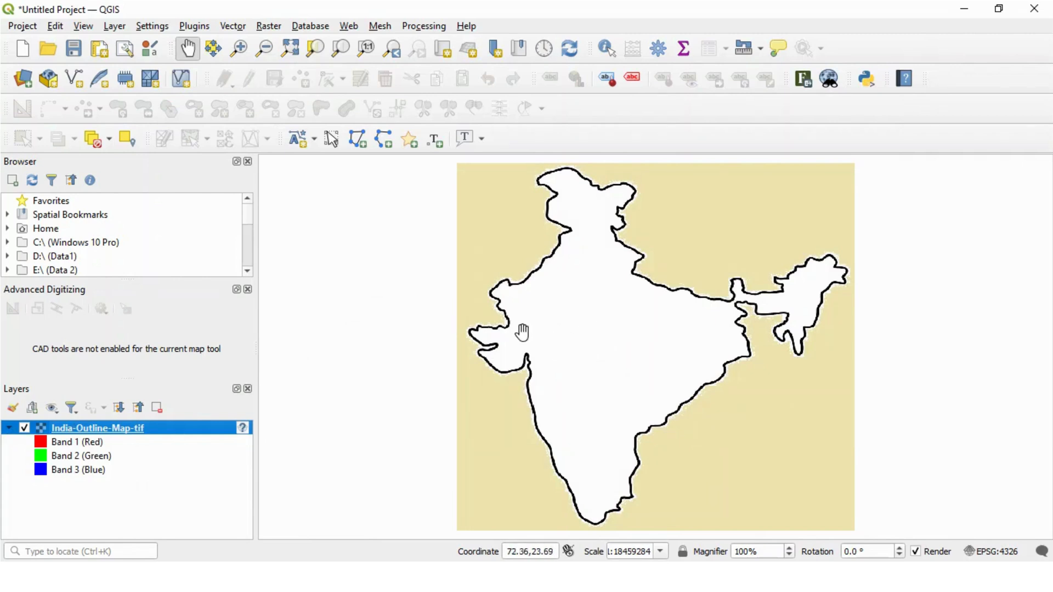
mouse_move(685, 342)
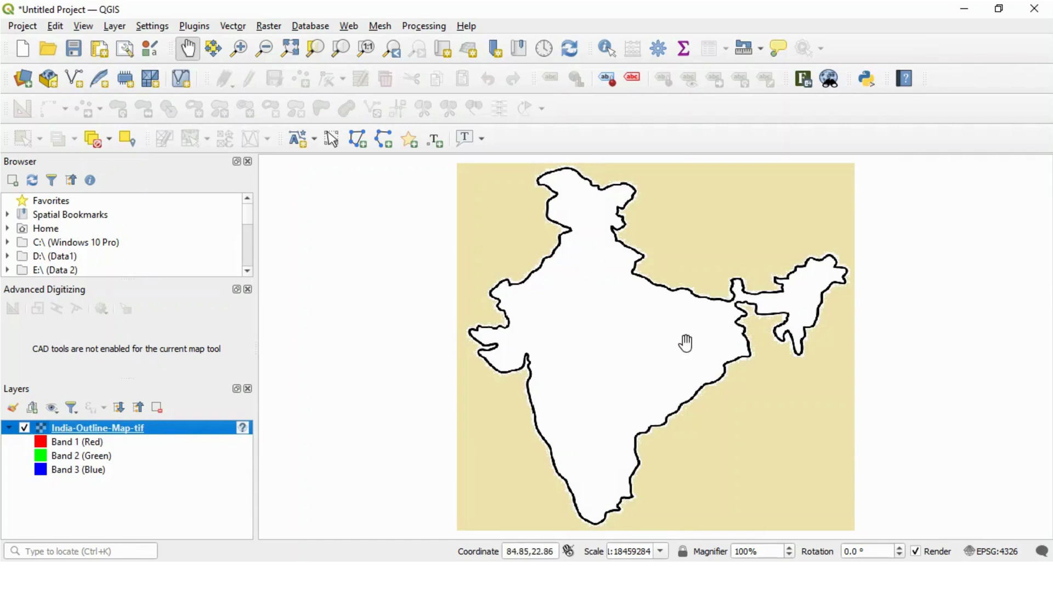
mouse_move(579, 450)
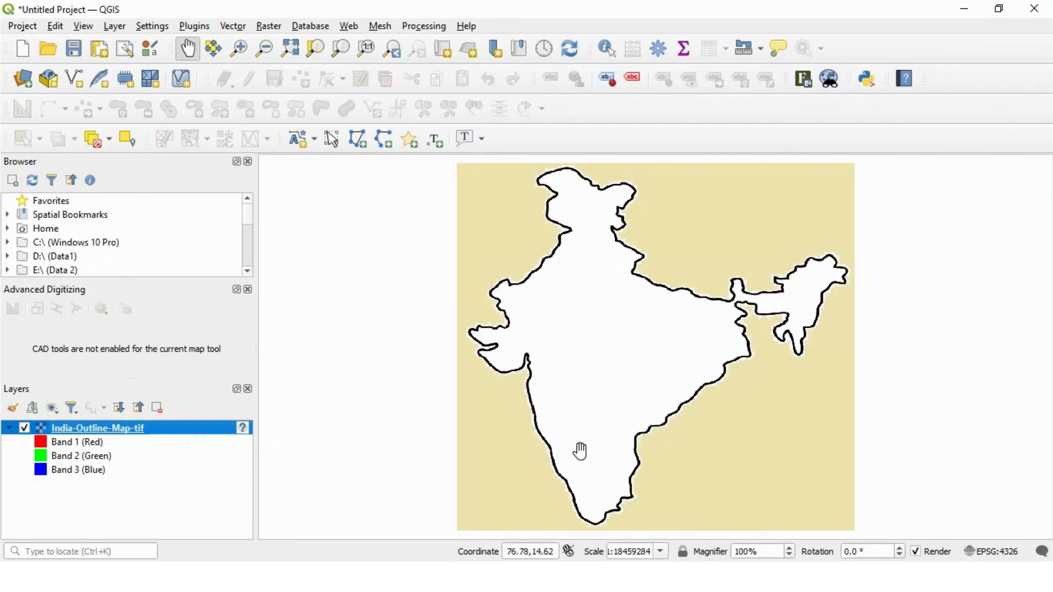
mouse_move(190, 37)
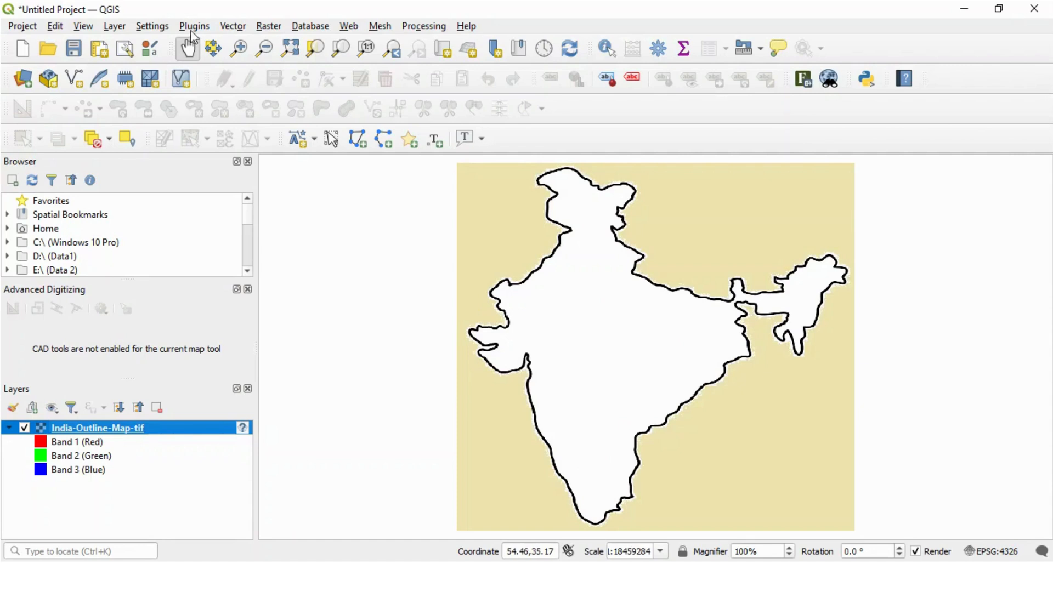
Start a new shapefile layer named 'Offices in India' with Point geometry.
click(113, 25)
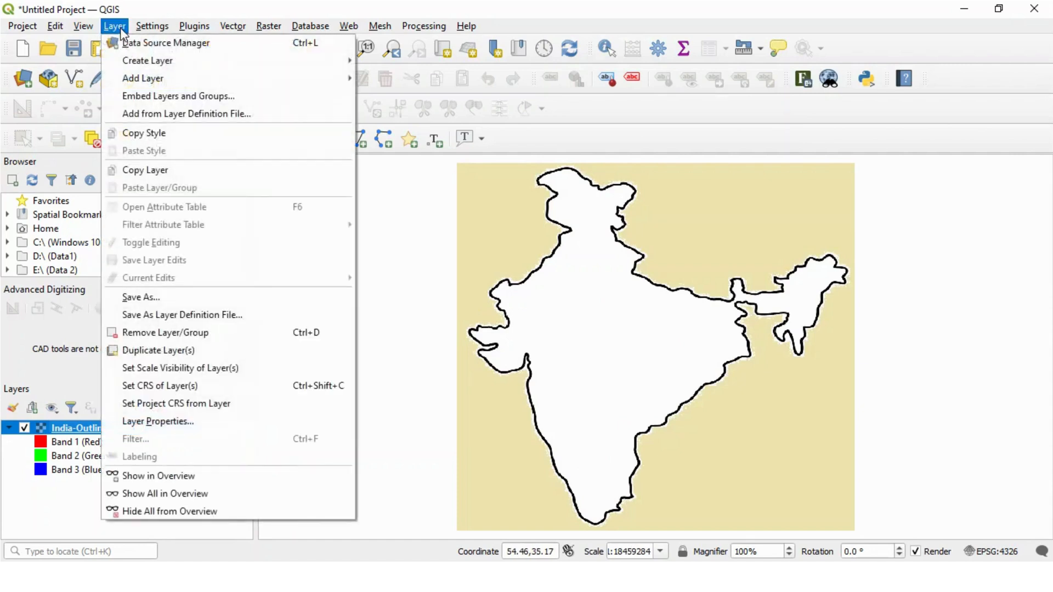
mouse_move(147, 61)
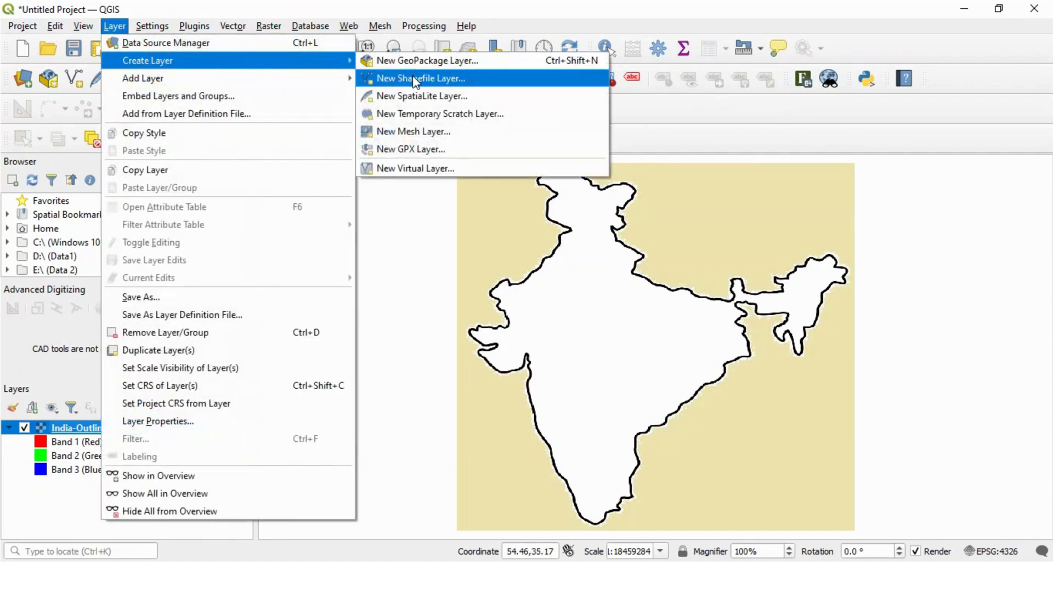
click(421, 79)
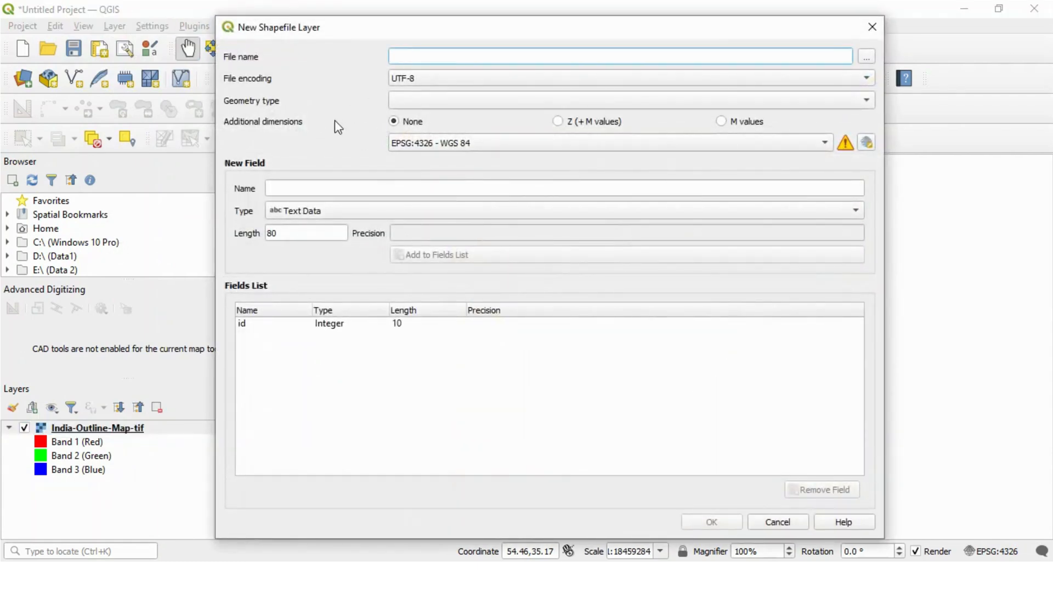
text(Offices in I)
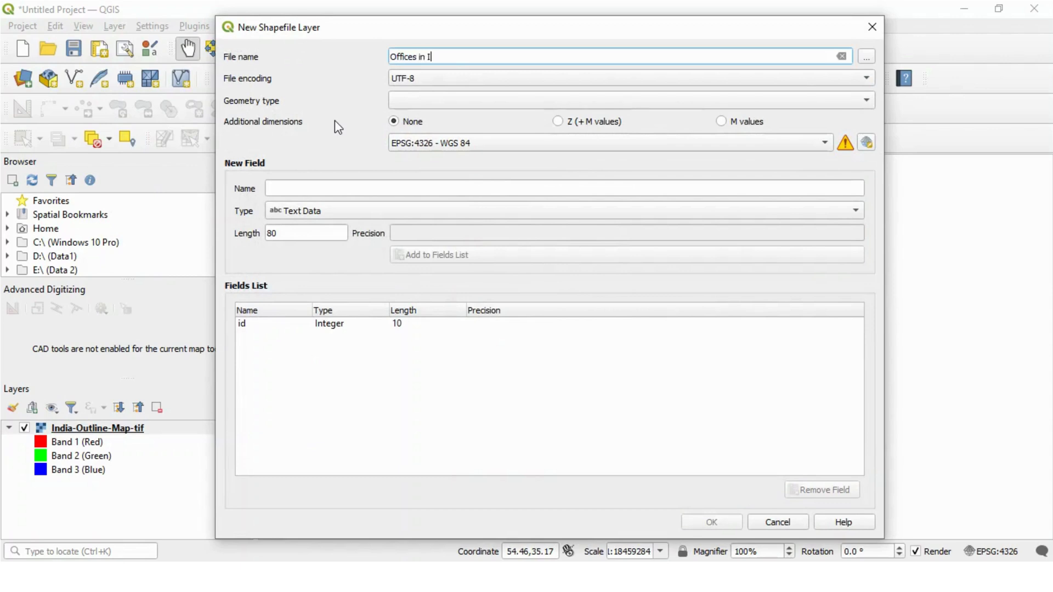
text(ndia)
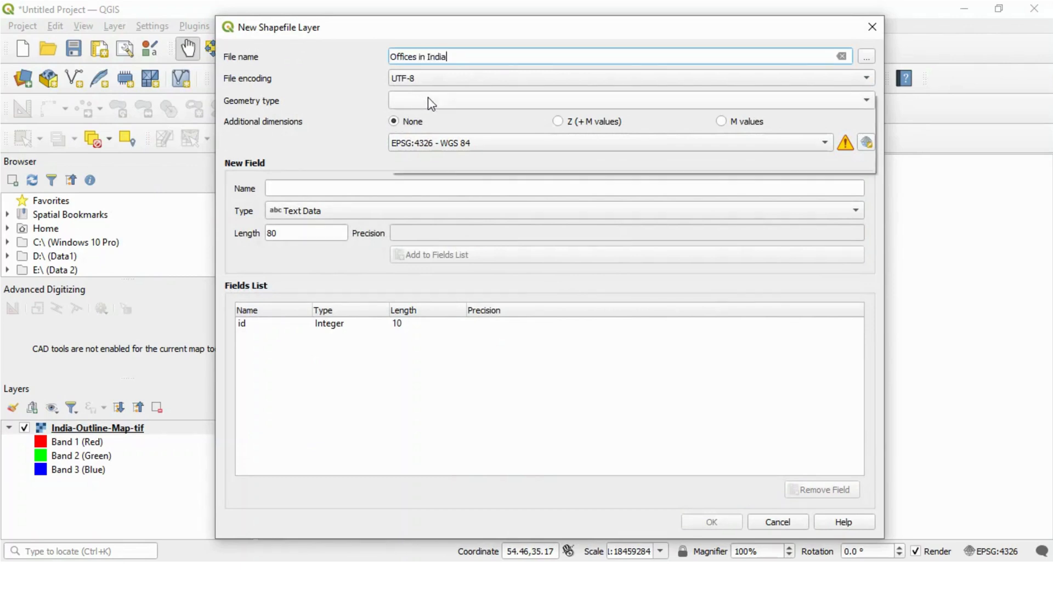
click(628, 100)
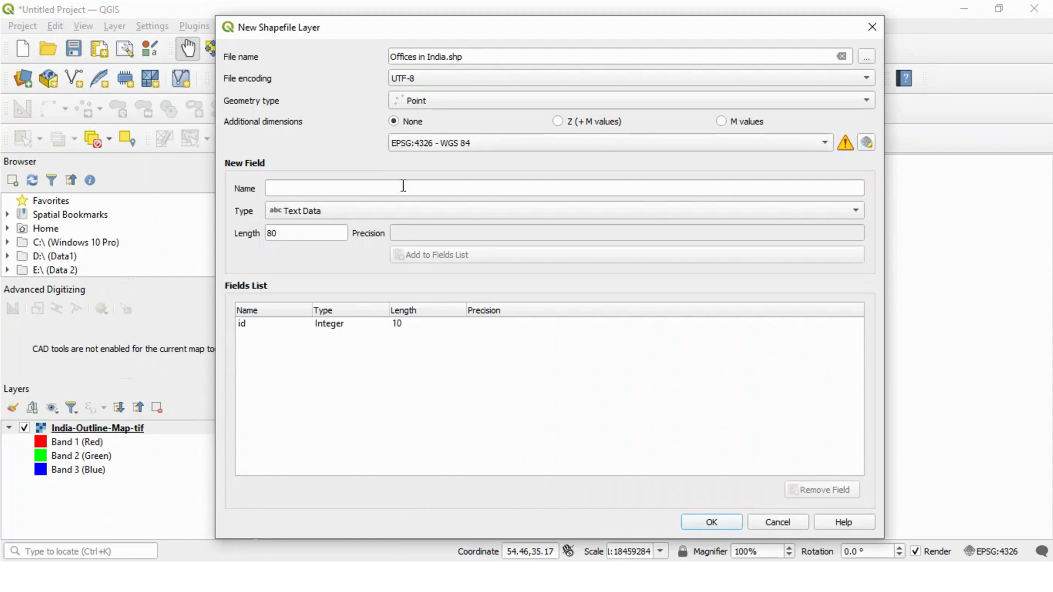
Add a CityName field to the fields list and create the layer.
text(C)
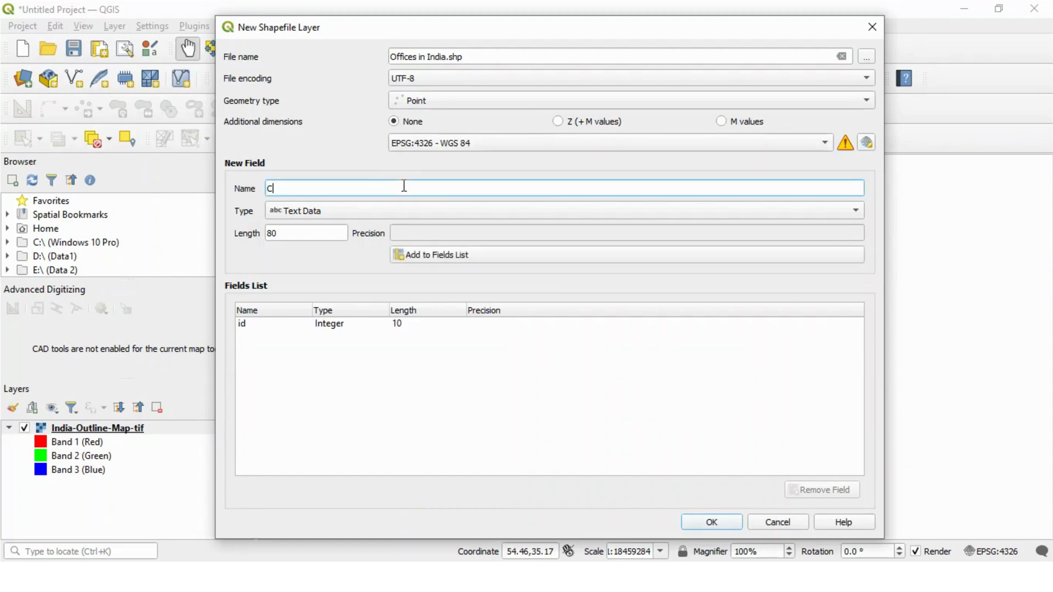
text(ityName)
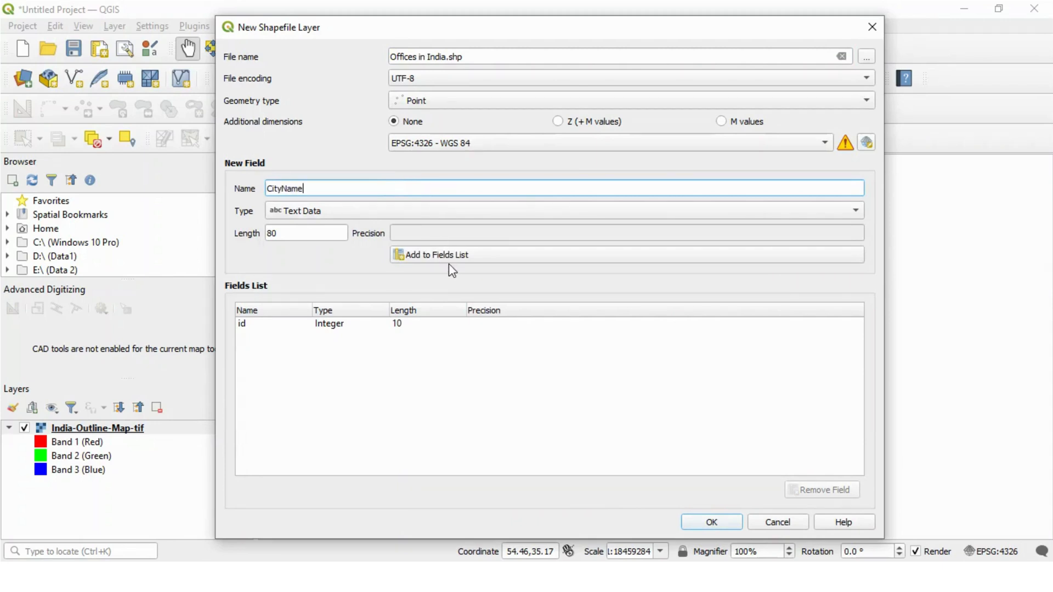
click(435, 254)
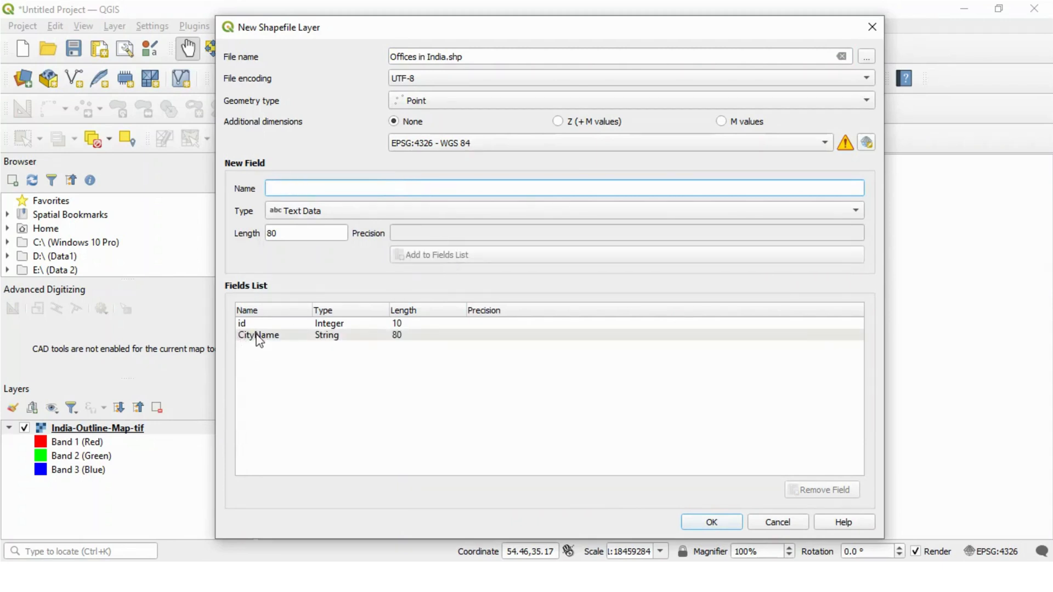
mouse_move(262, 338)
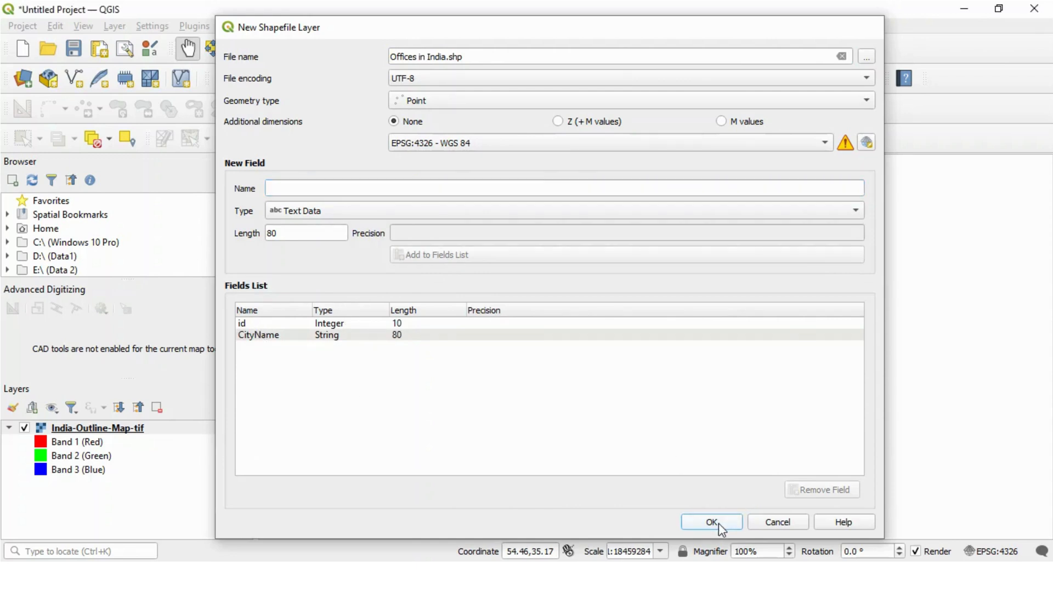
click(711, 523)
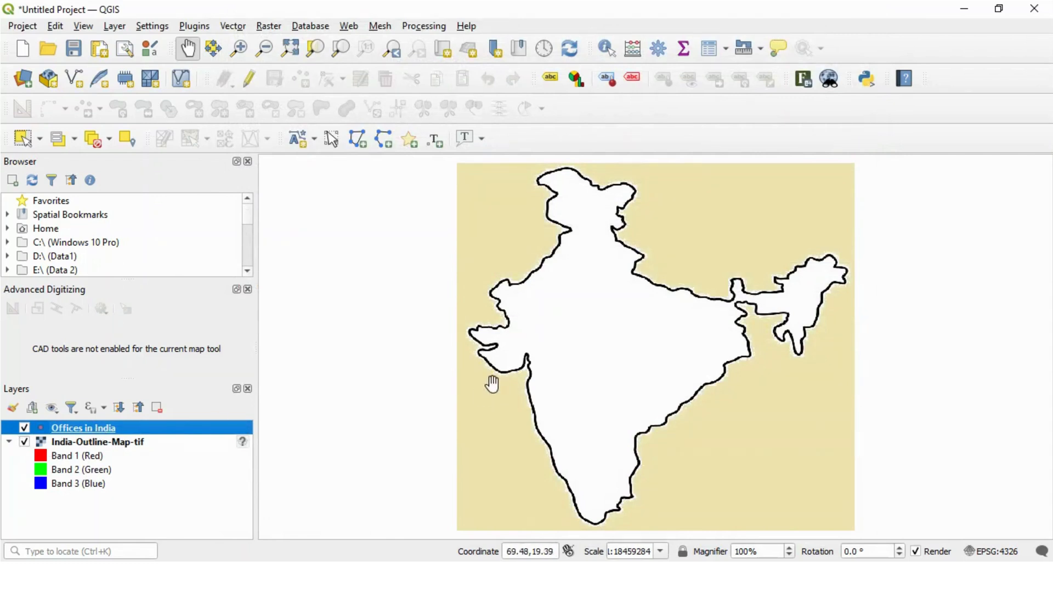
mouse_move(595, 307)
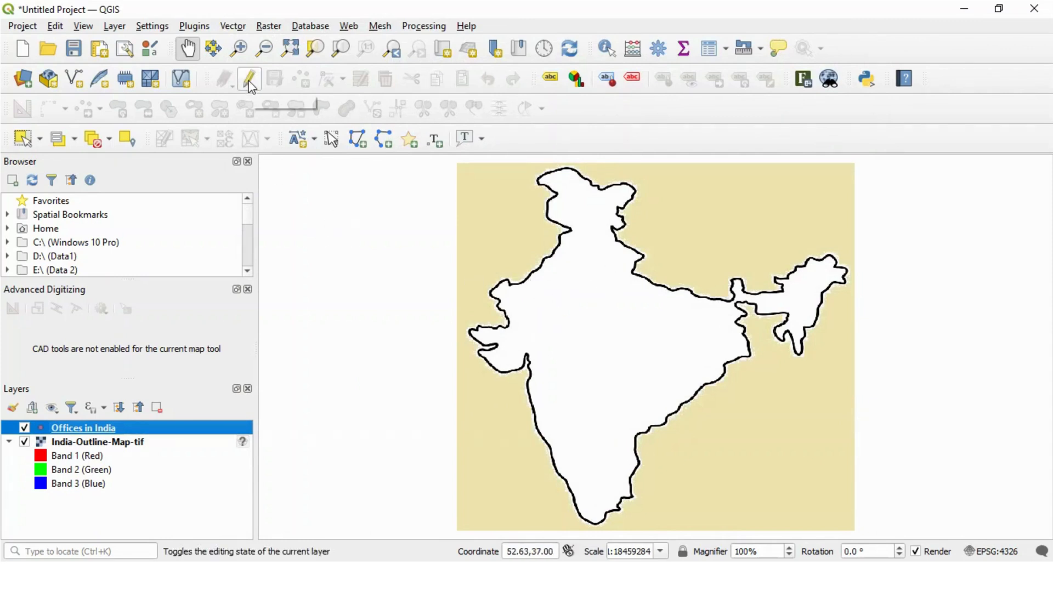
Toggle editing and place the first office point with CityName 'Ahmedabad Office'.
click(224, 79)
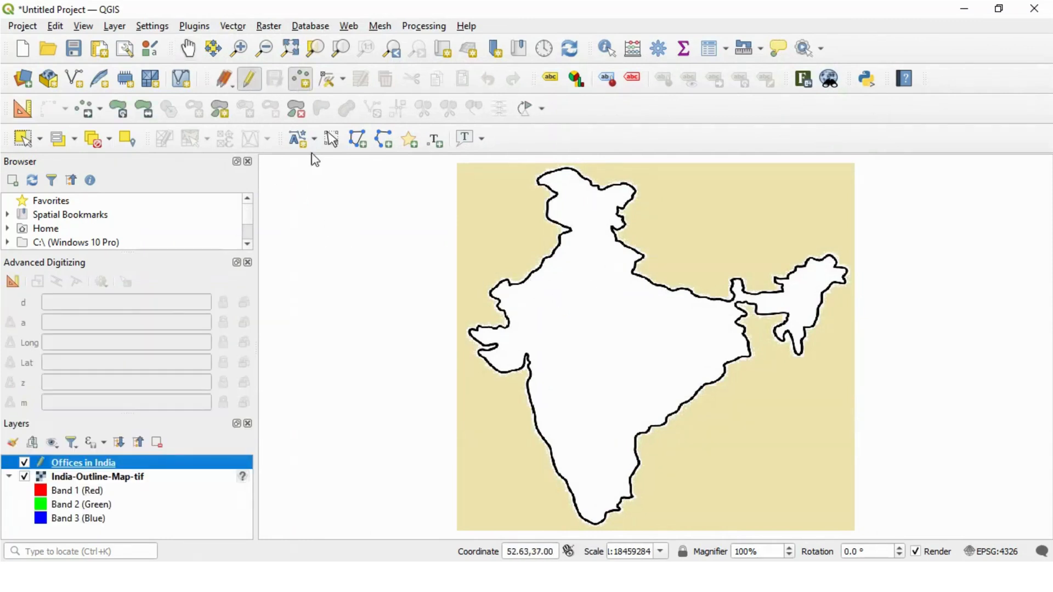
mouse_move(538, 345)
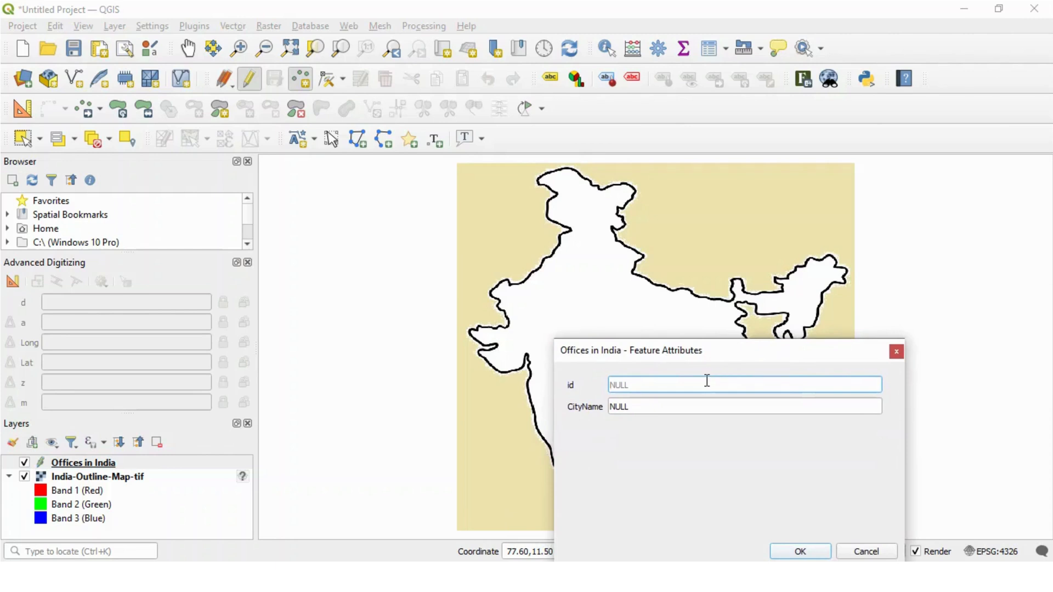
text(A)
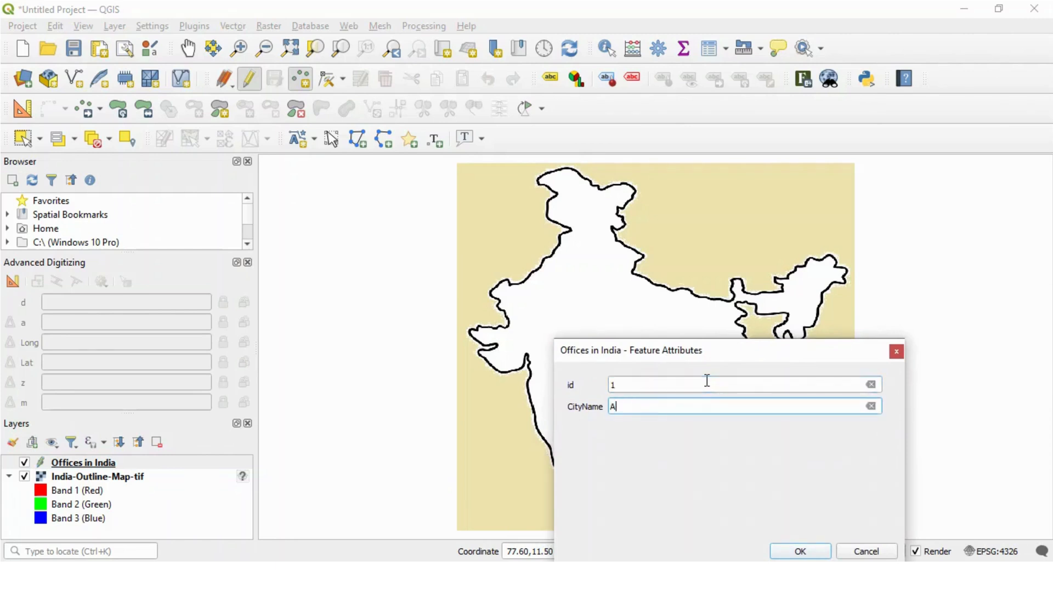
text(hmedabad)
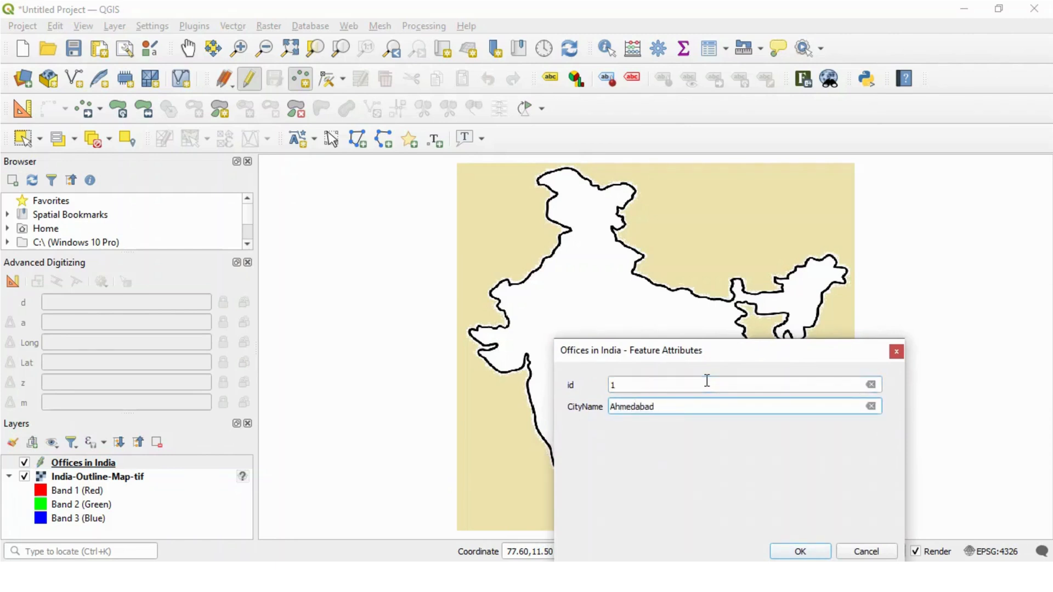
text(Office)
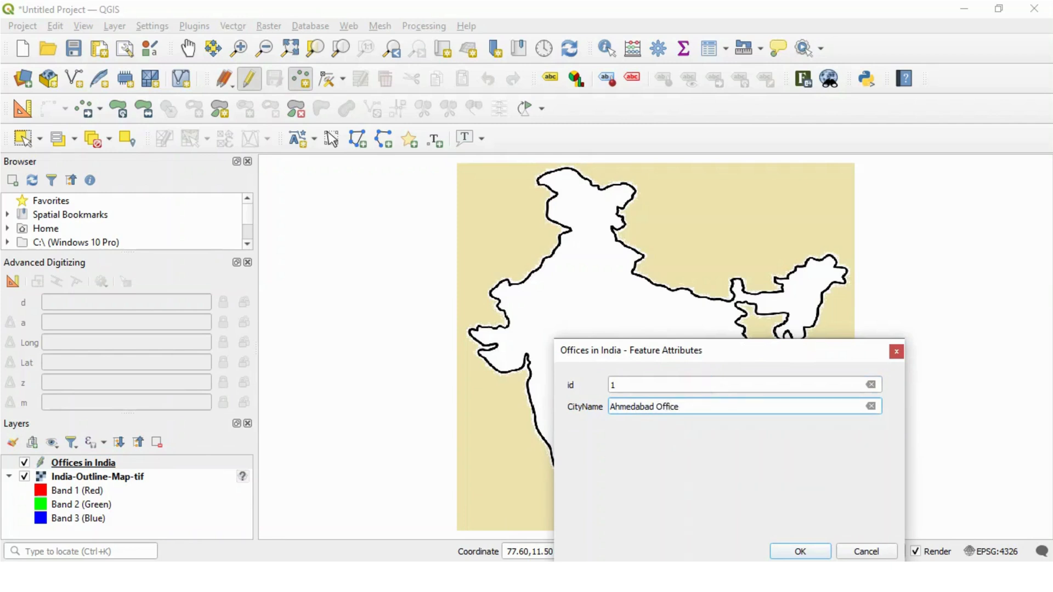
click(799, 552)
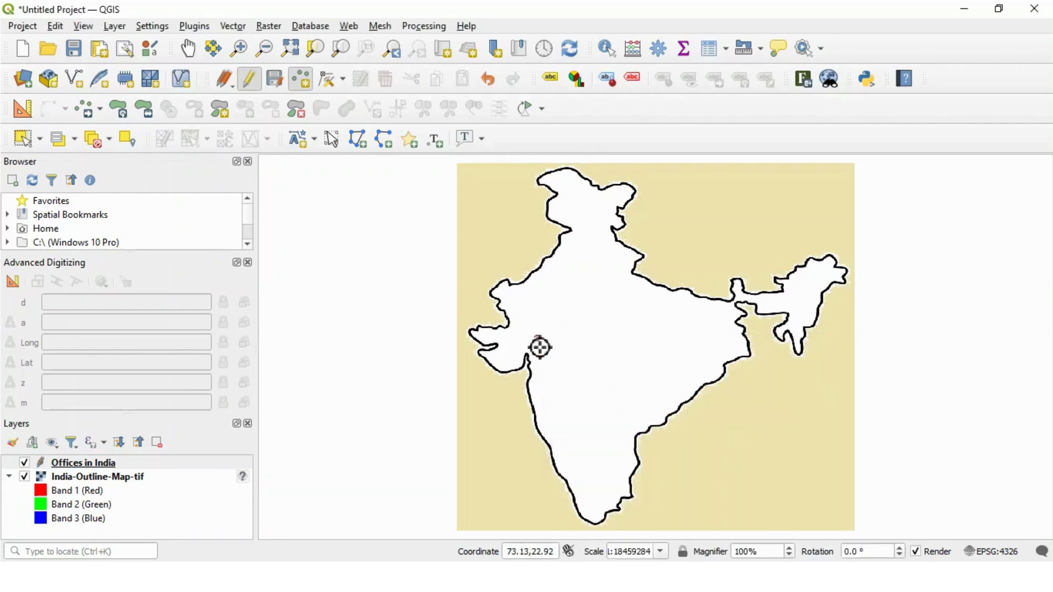
Place a second point in northern India ('New...') and a third on the west coast with id 3, 'Bombay'.
click(541, 348)
text(2)
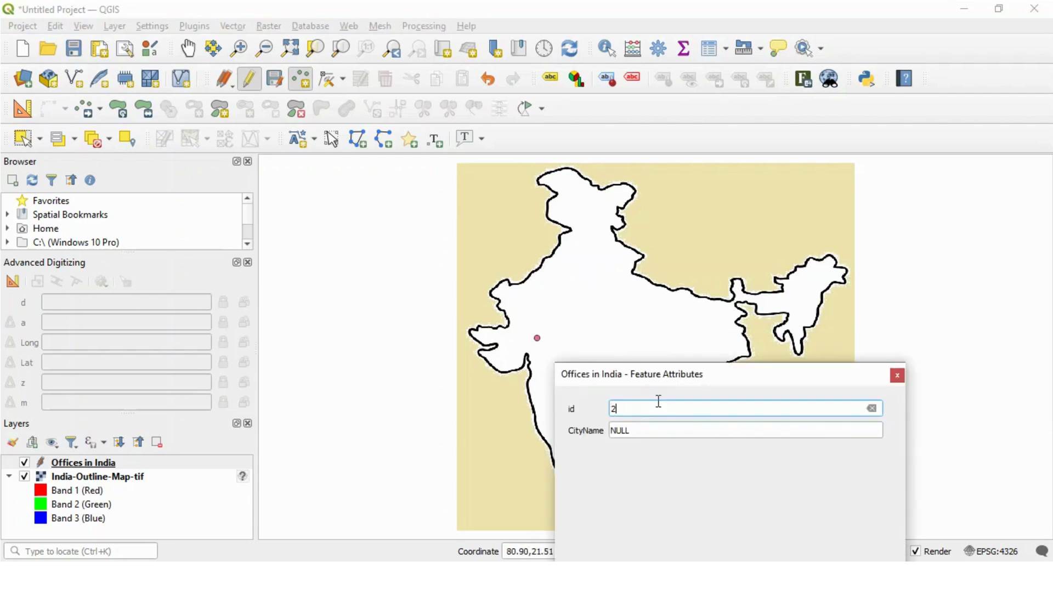
text(New)
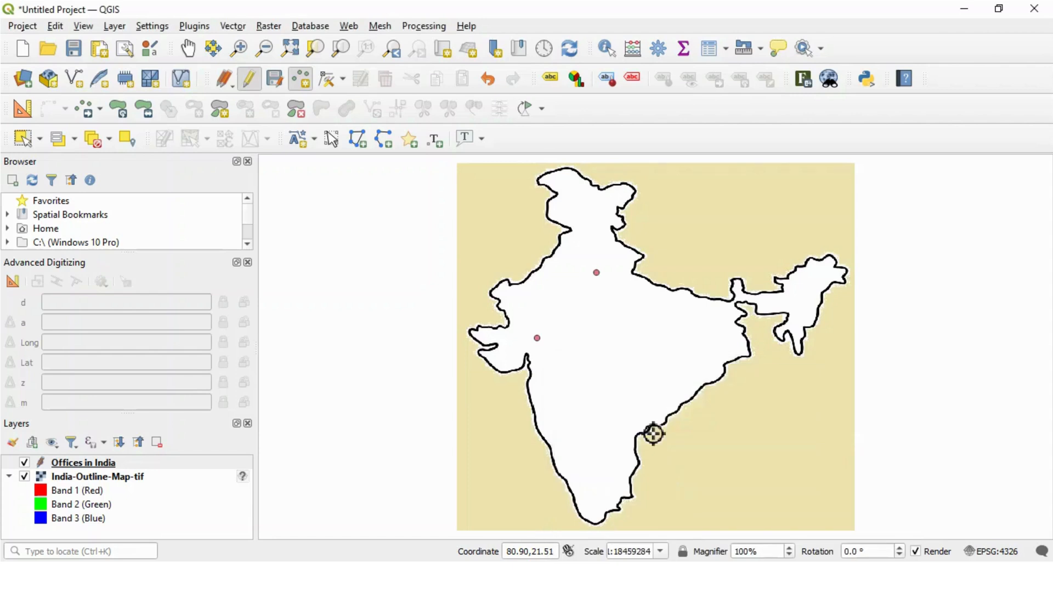
click(654, 433)
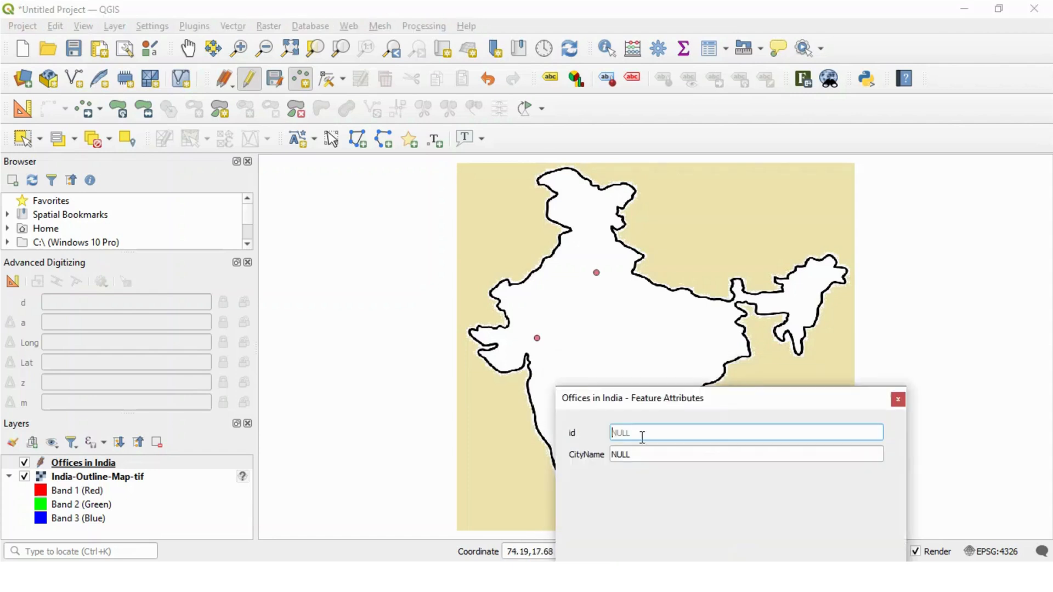
text(3)
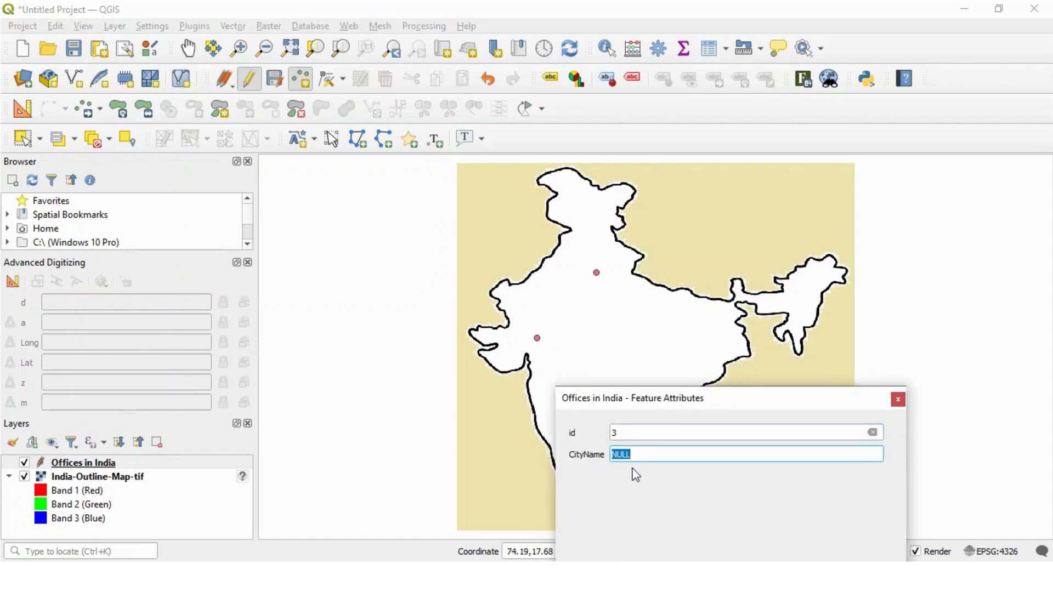
text(Bombay)
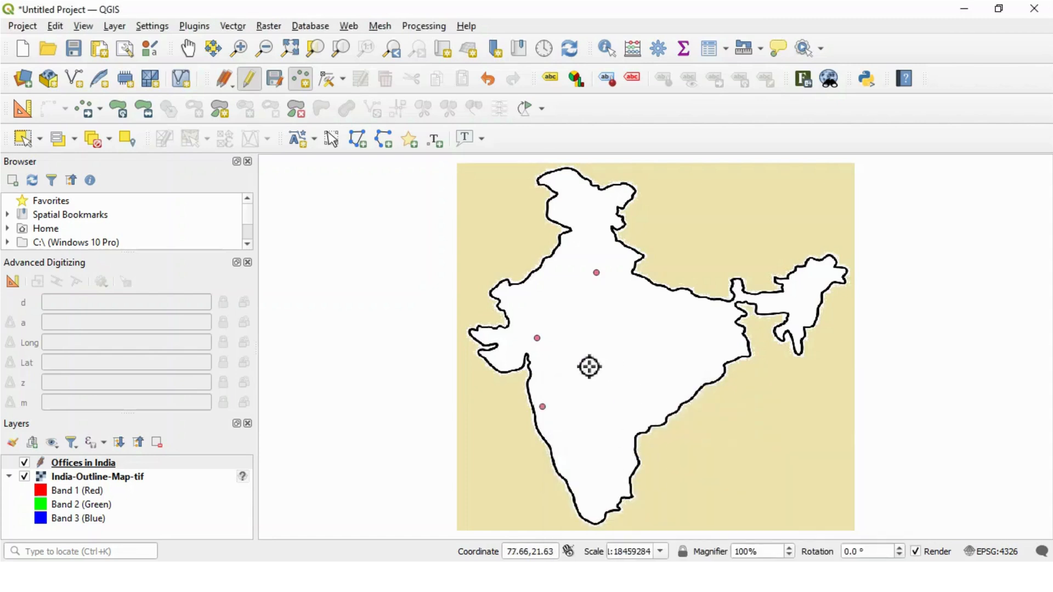
Hide and reshow the Offices in India points, then collapse the raster's band legend.
click(82, 463)
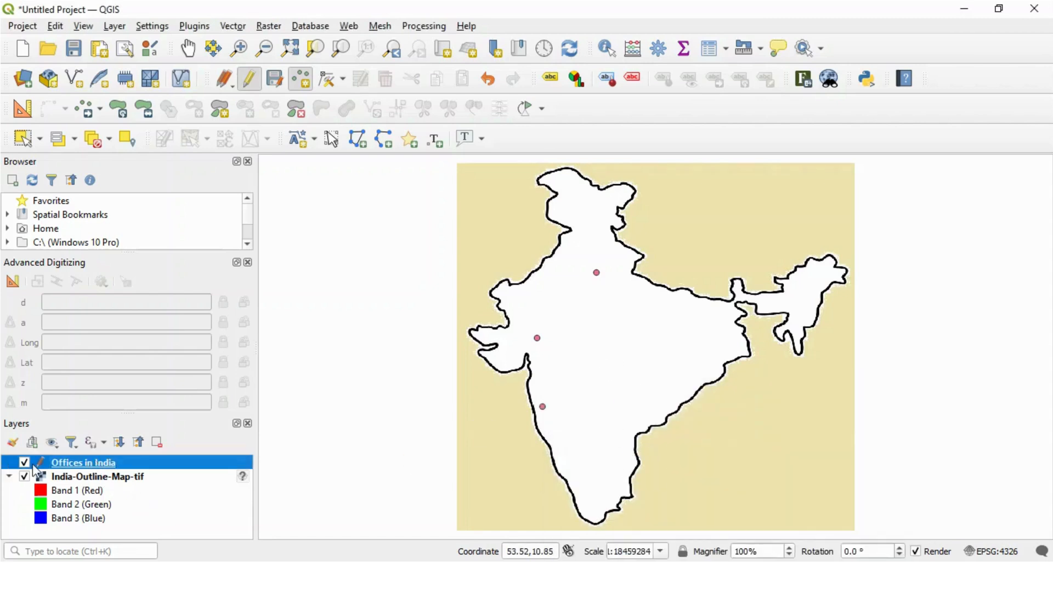
click(24, 463)
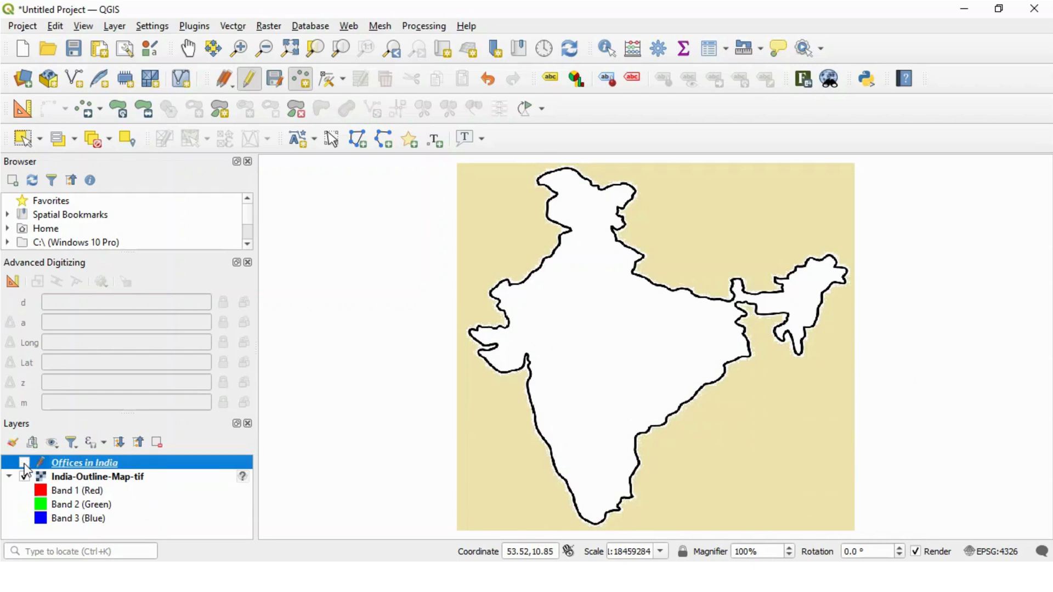
click(24, 462)
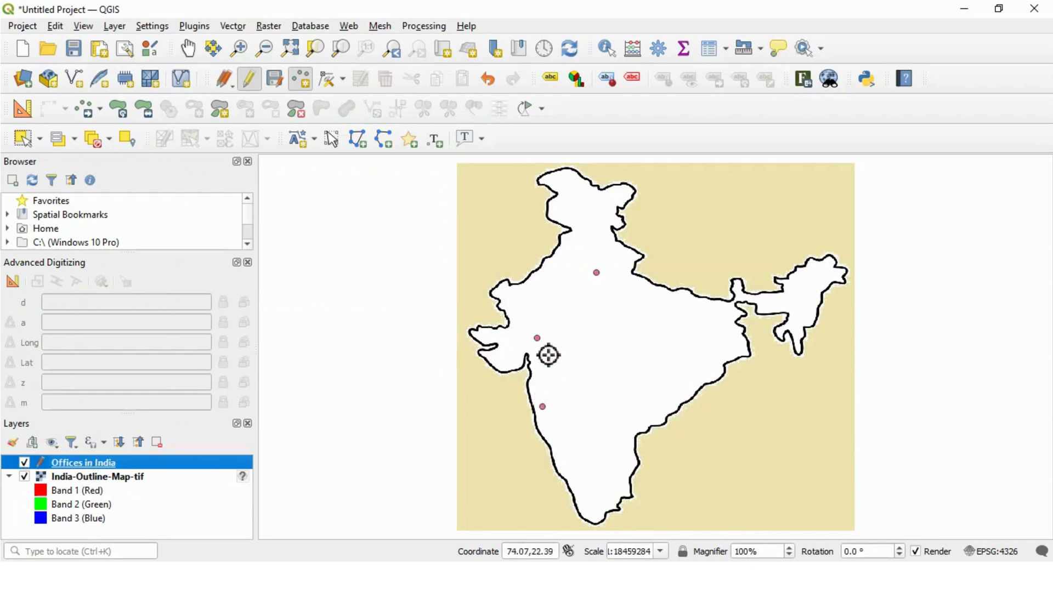
mouse_move(574, 311)
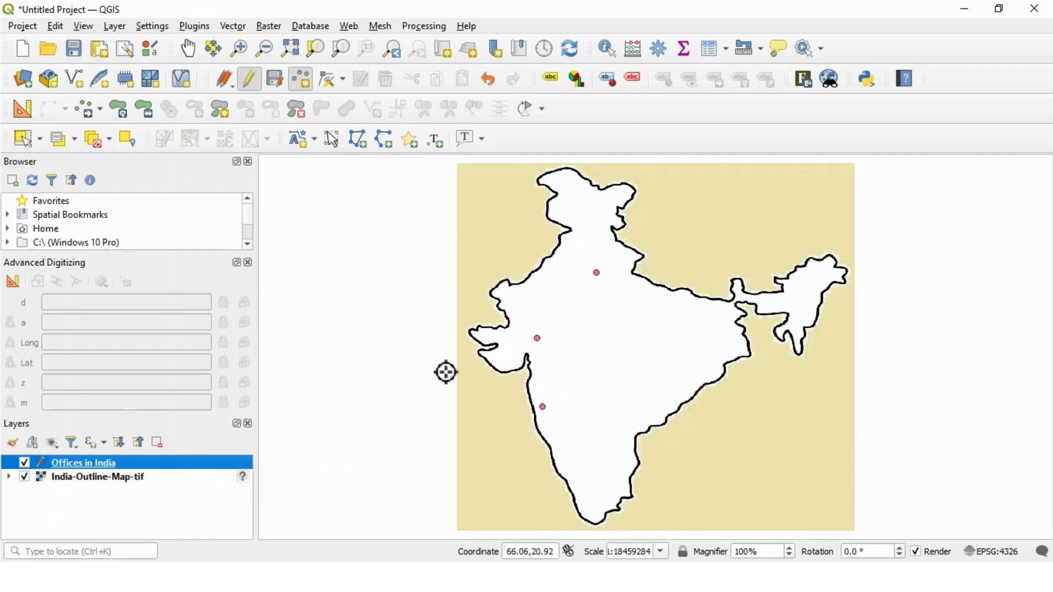
click(96, 476)
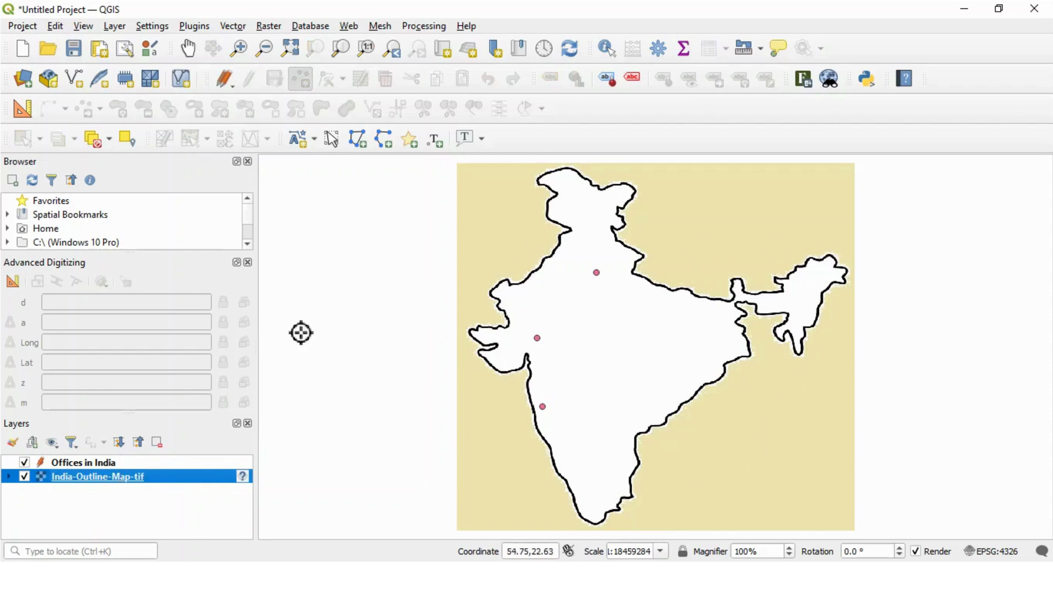
mouse_move(804, 88)
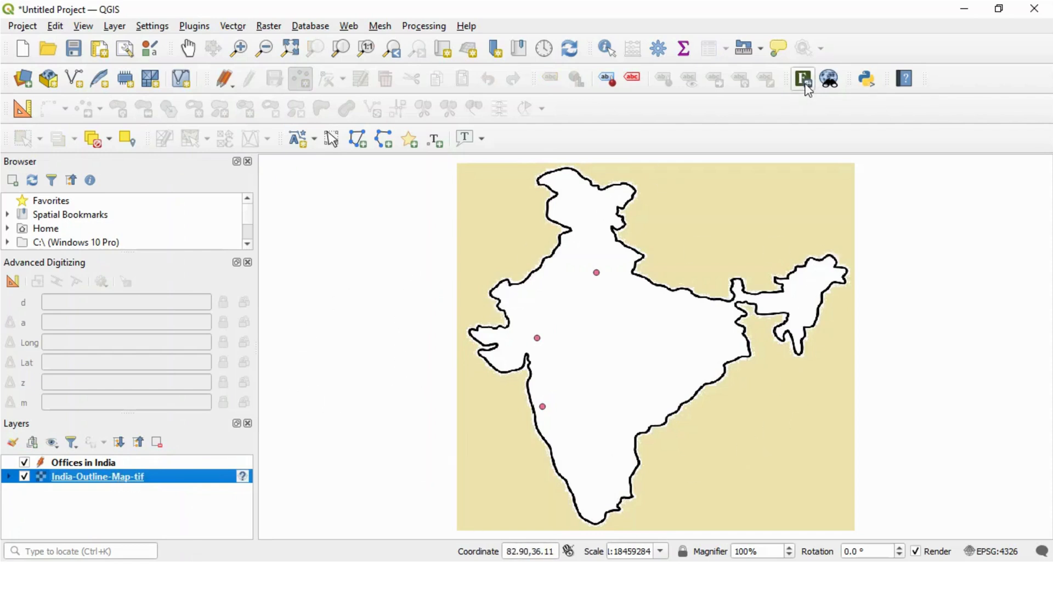
mouse_move(803, 79)
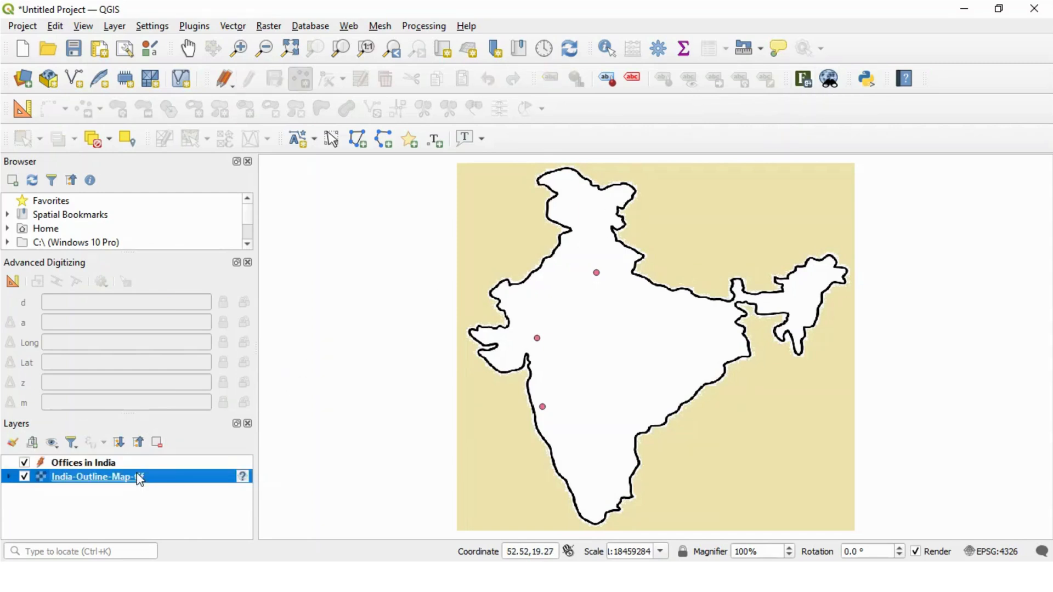
Save the layer edits of Offices in India from its context menu.
right_click(82, 482)
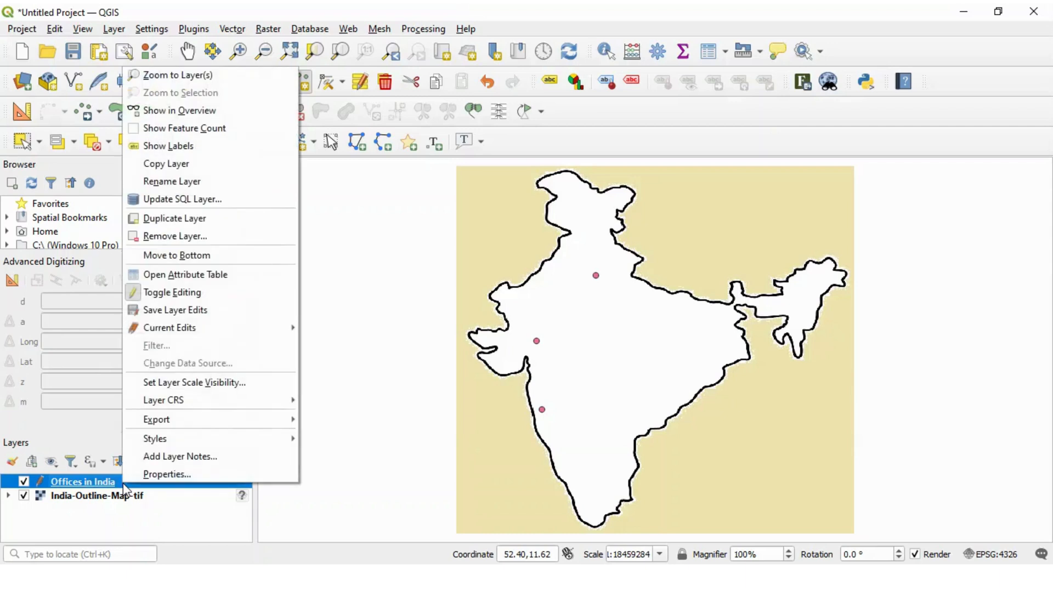
mouse_move(175, 365)
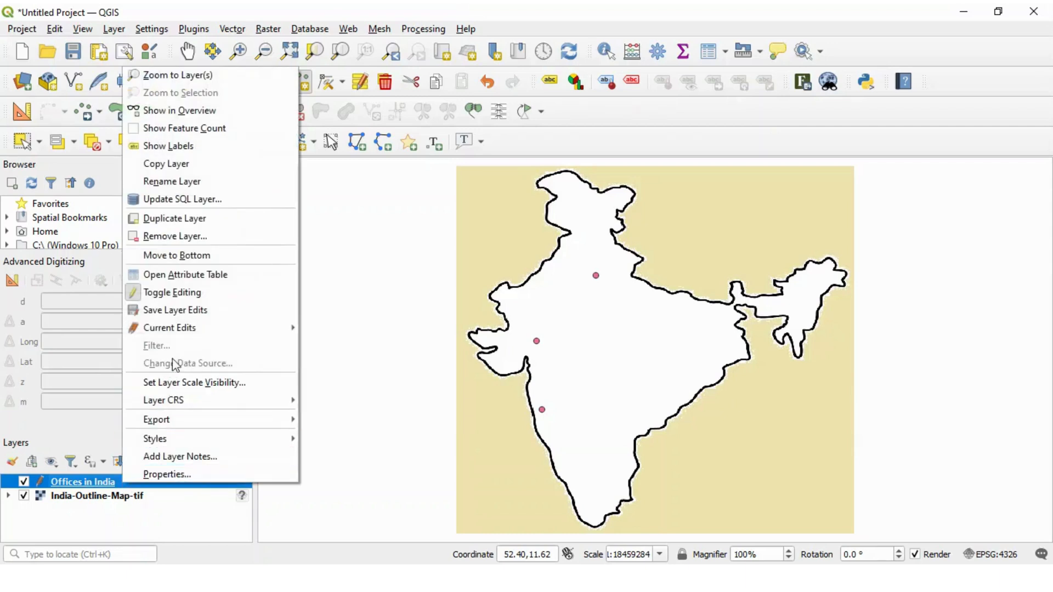
mouse_move(185, 309)
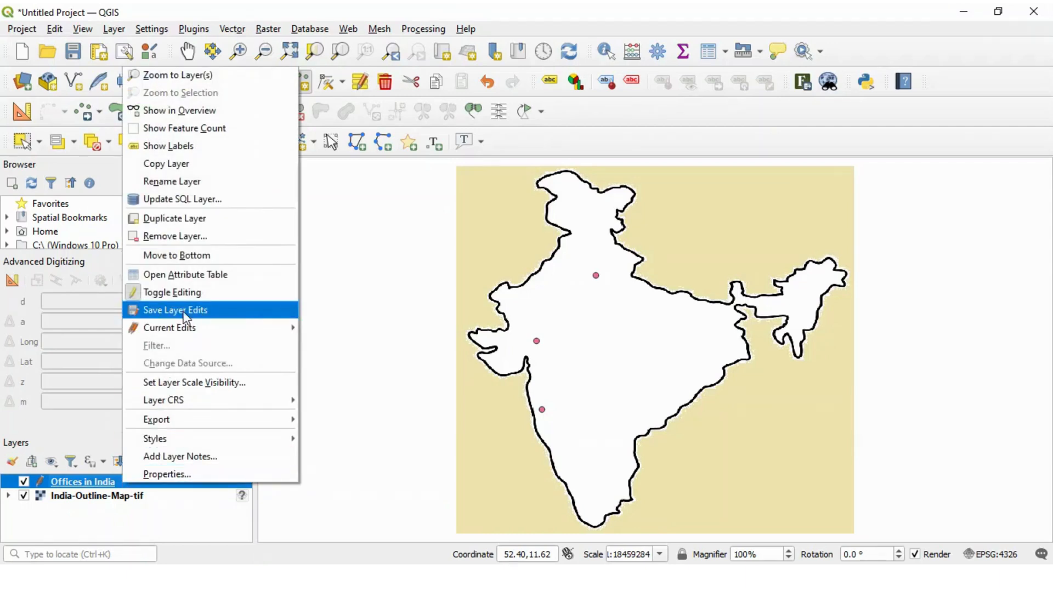
click(172, 292)
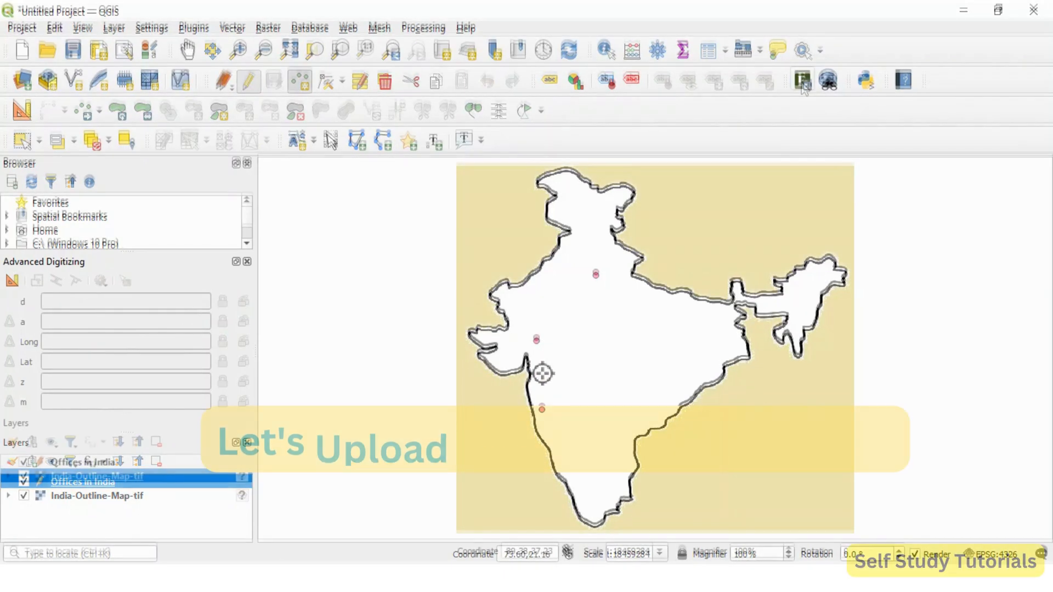
Launch the Add to Felt plugin, sign in to Felt with Google and highlight the authorization success message.
click(803, 79)
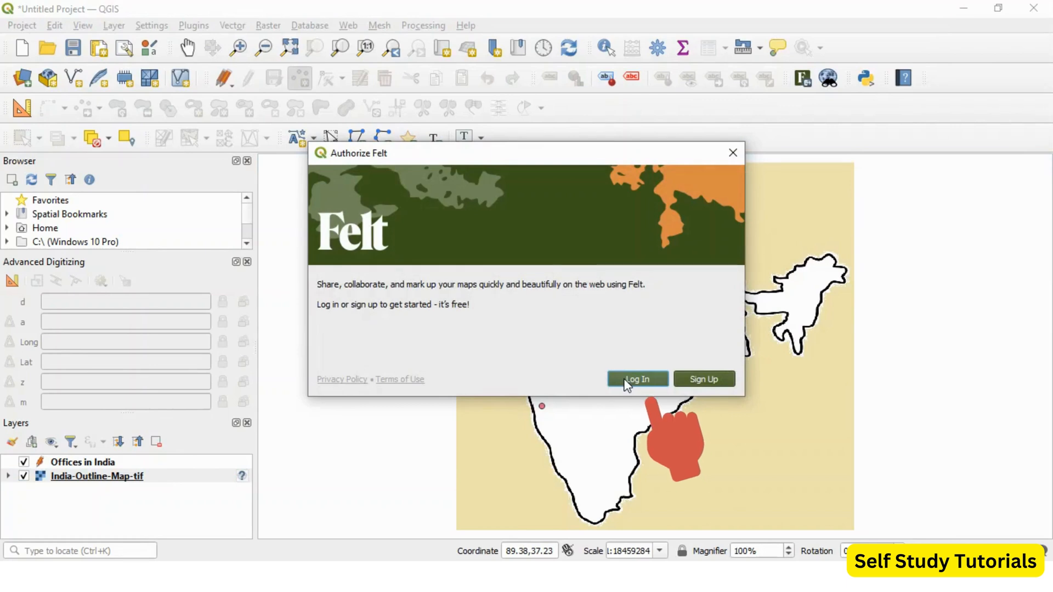
click(637, 378)
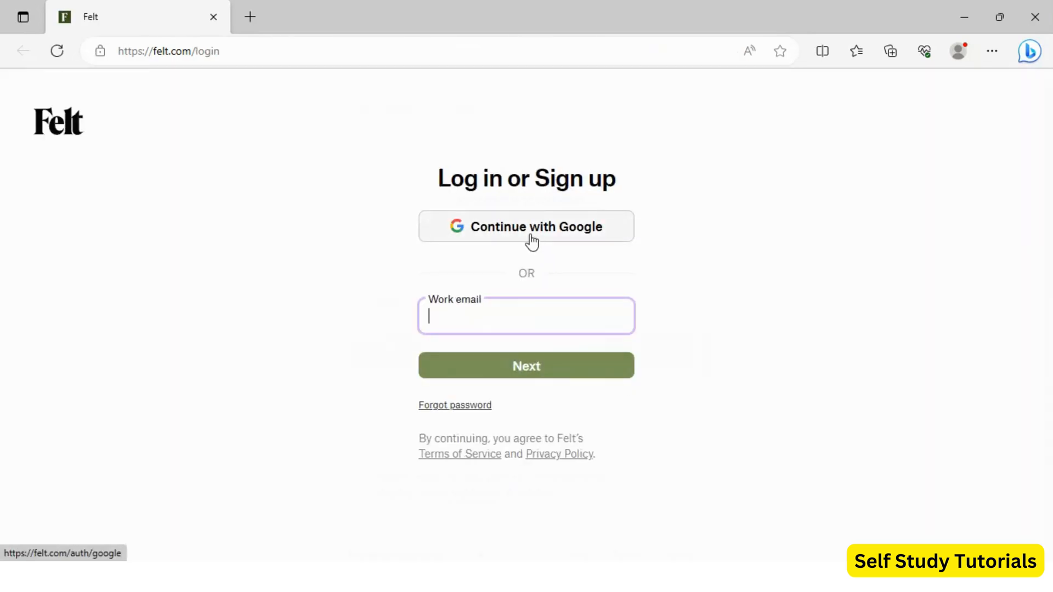
click(526, 226)
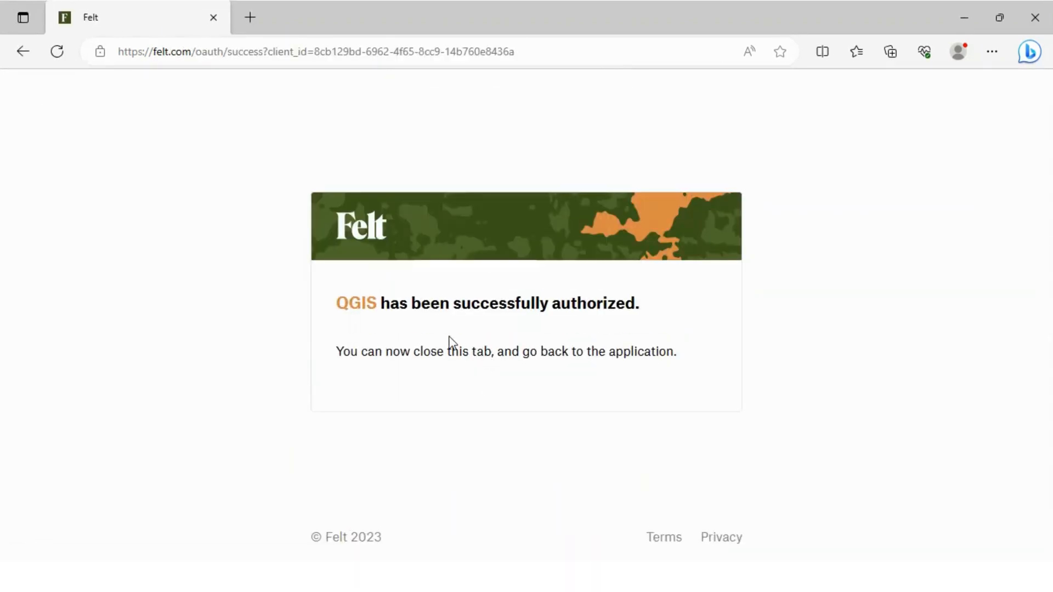
drag(336, 303, 489, 302)
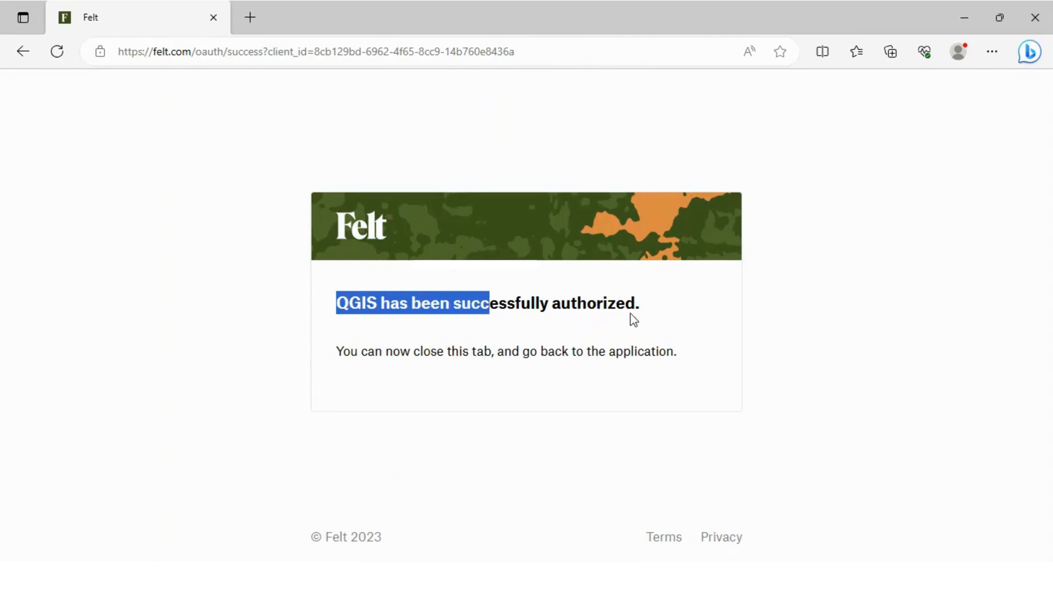
drag(491, 304, 639, 304)
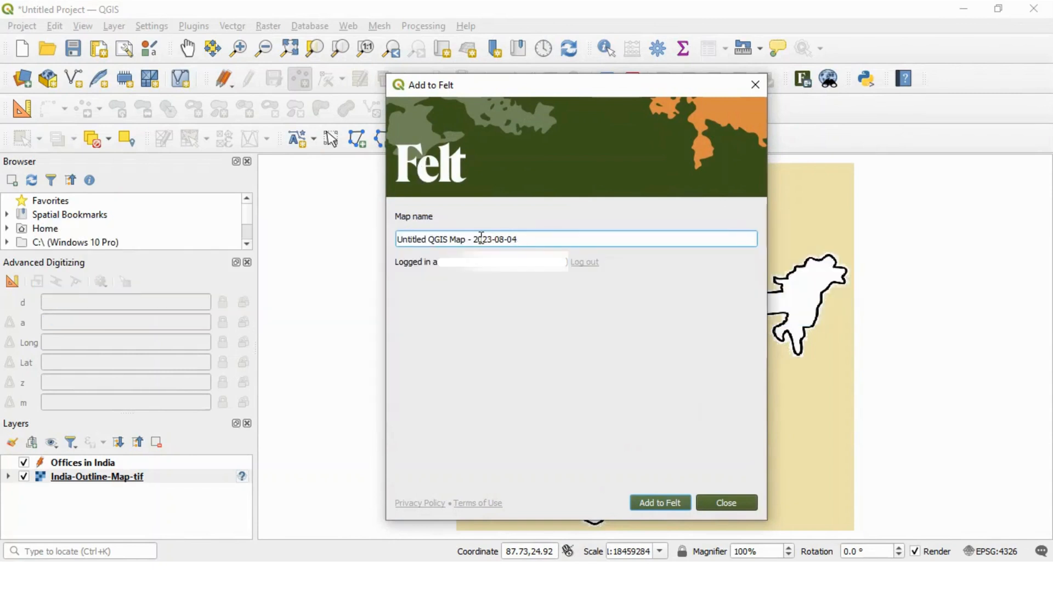
Name the map 'QGIS Felt API Demo 2023-08-04' and upload both layers to Felt until 100% complete.
double_click(410, 239)
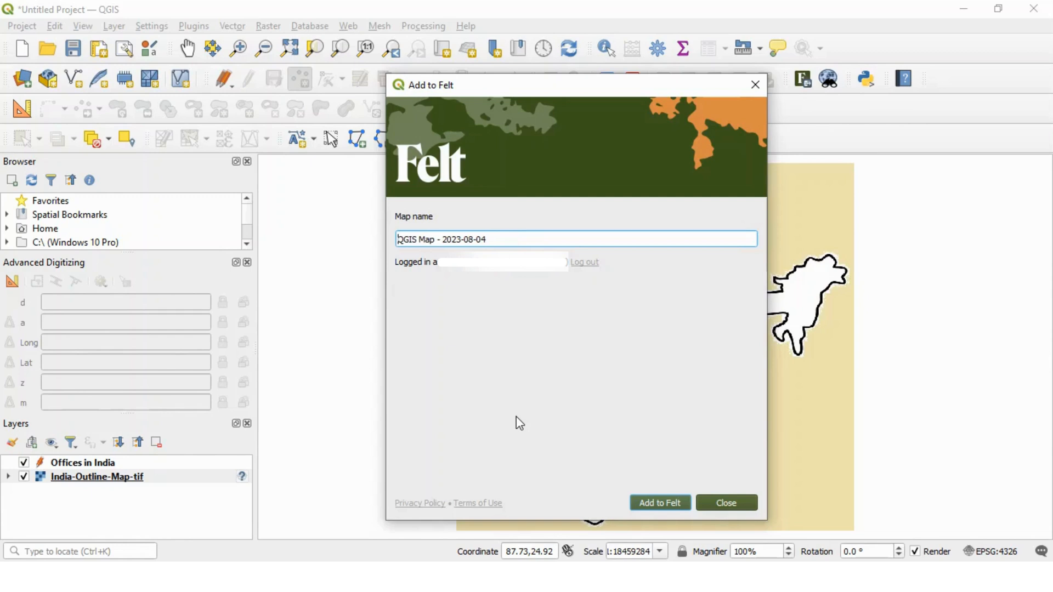
text(Felt)
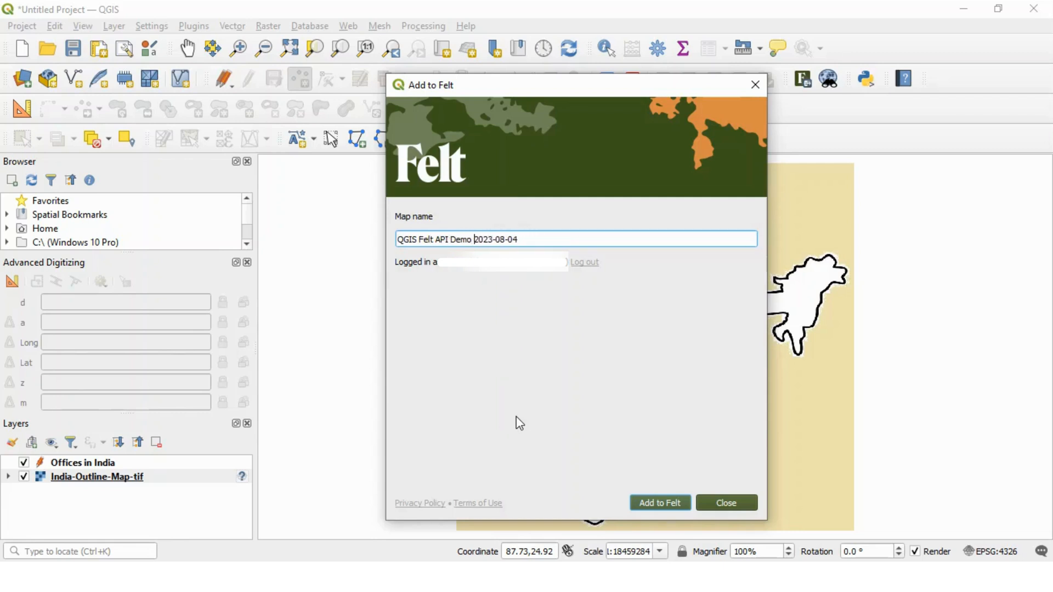
mouse_move(526, 424)
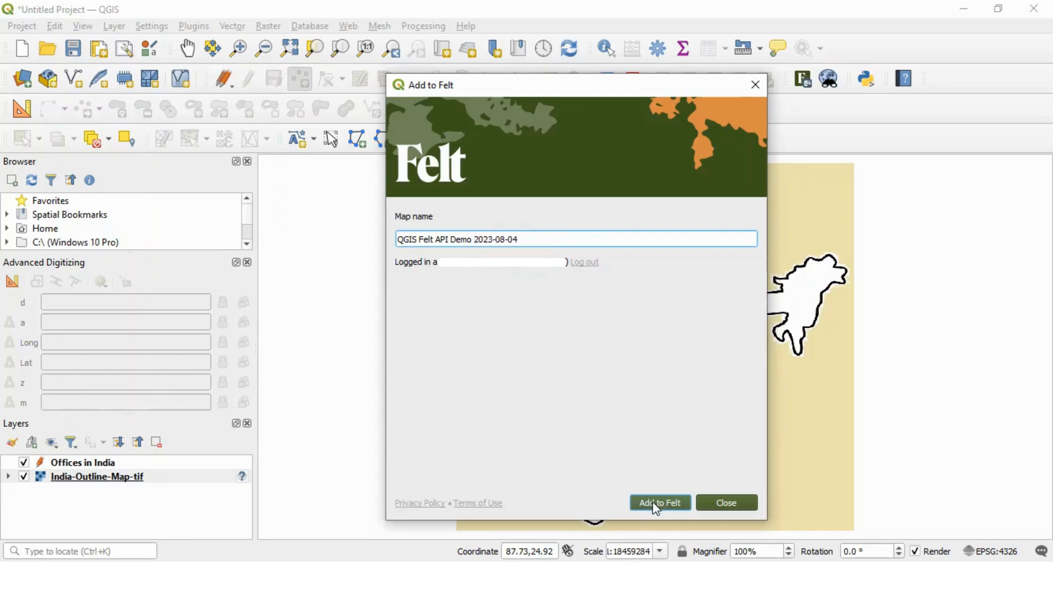
click(659, 503)
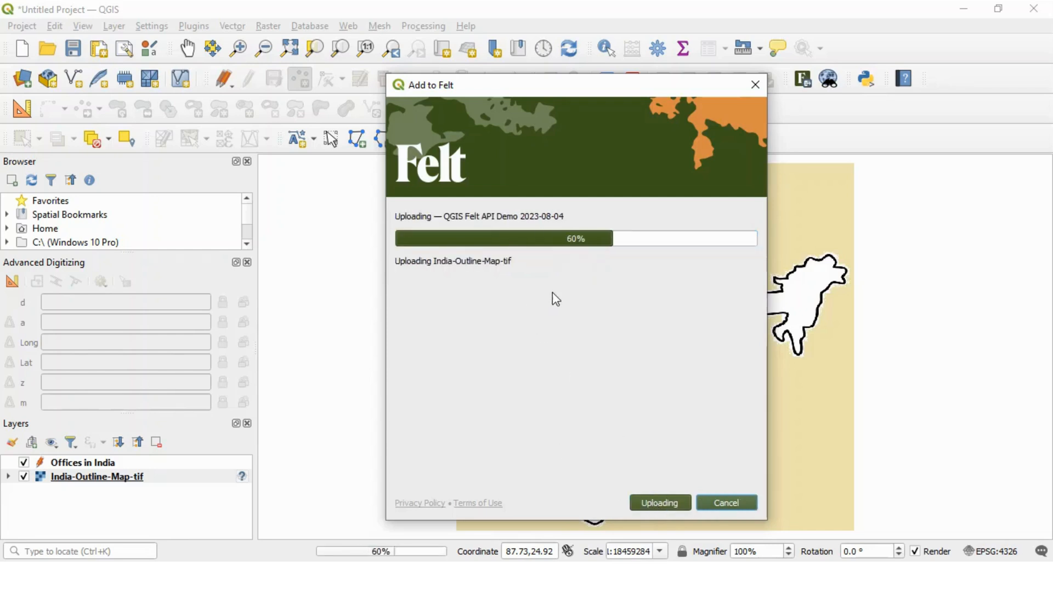
mouse_move(592, 319)
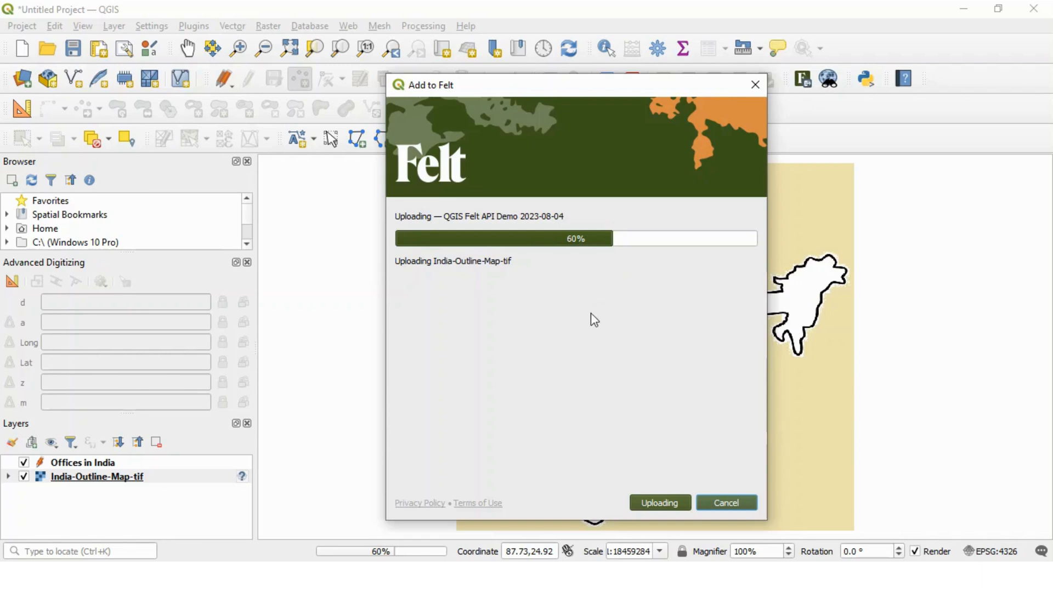
click(96, 477)
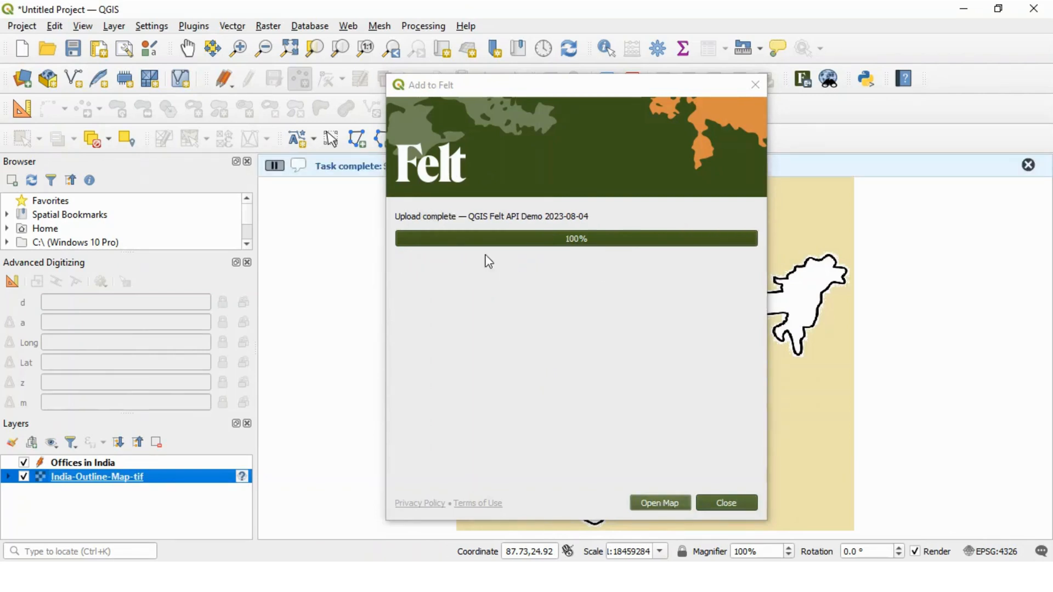
mouse_move(625, 310)
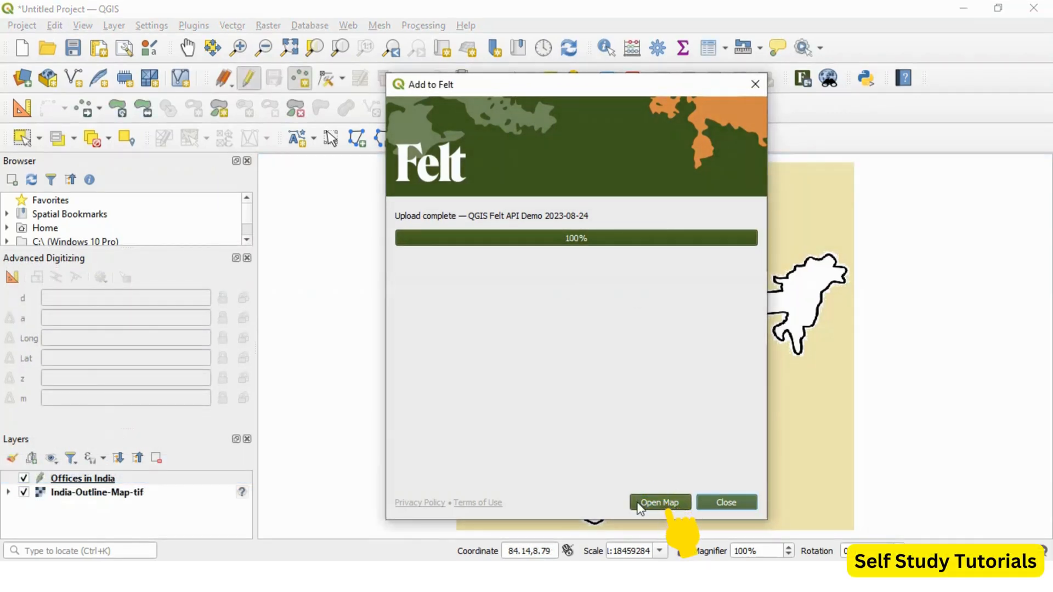
Open the uploaded map in Felt and toggle the India-Outline-Map-tif raster's visibility in the legend.
click(660, 503)
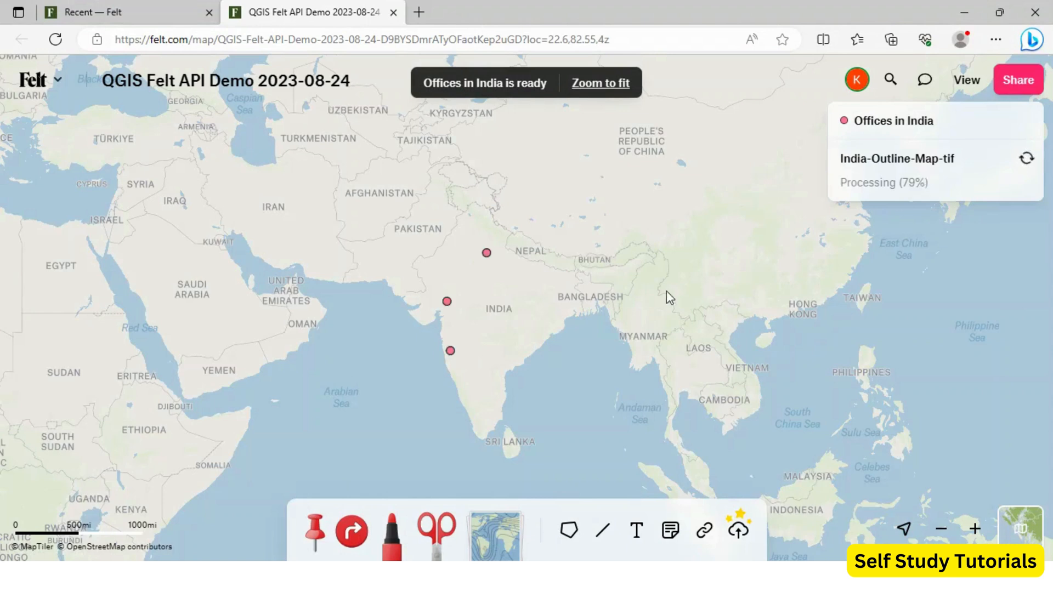
mouse_move(903, 200)
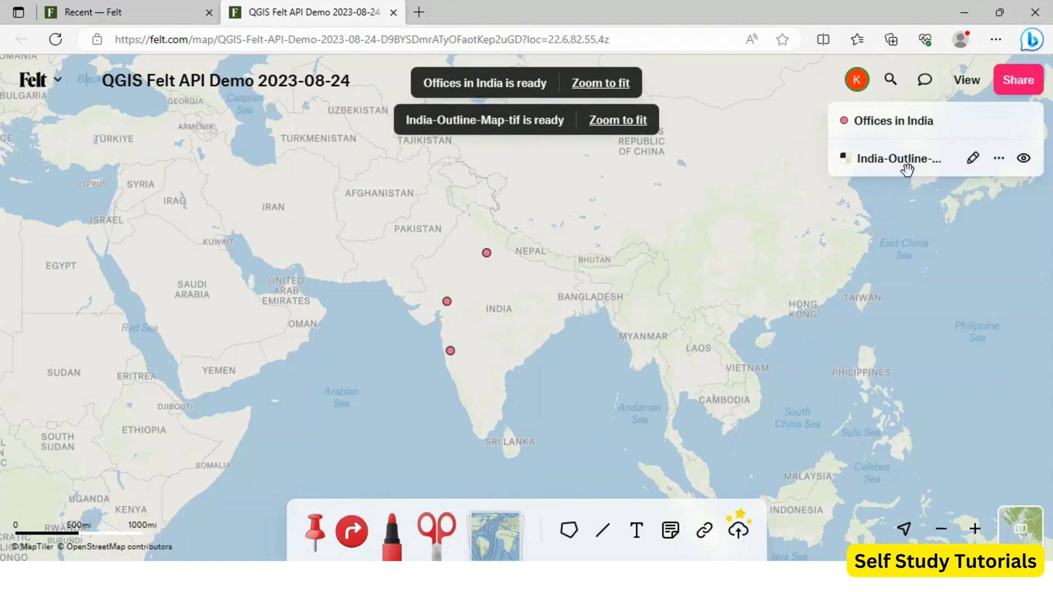
click(1024, 158)
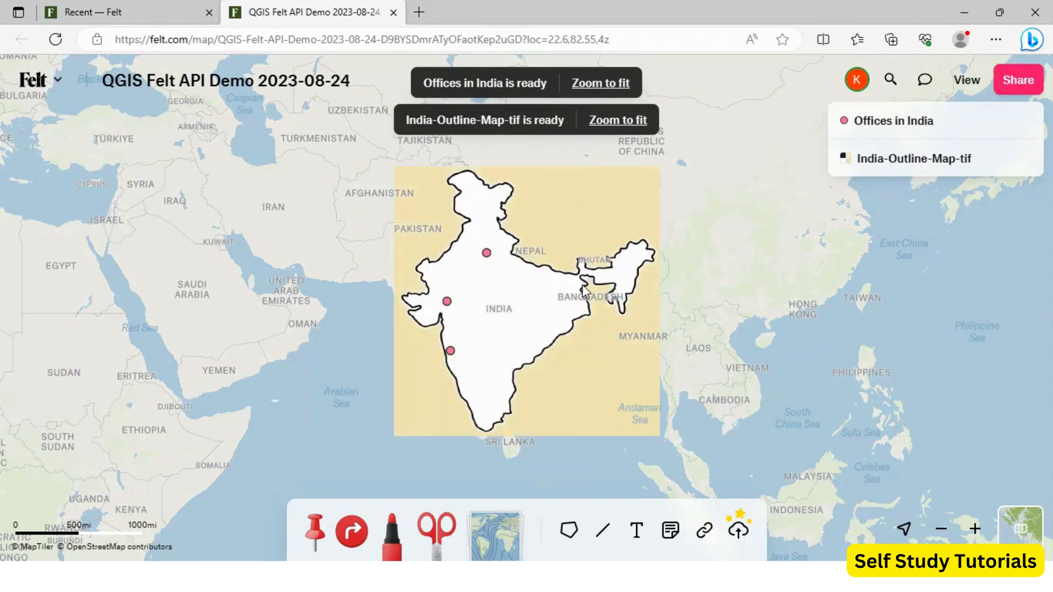
mouse_move(819, 99)
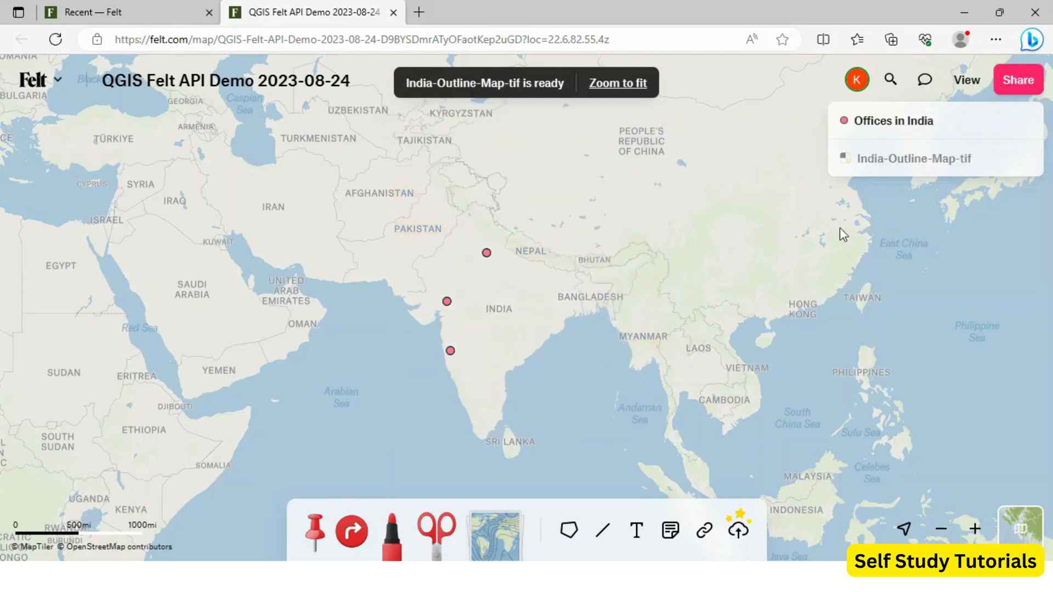
click(913, 158)
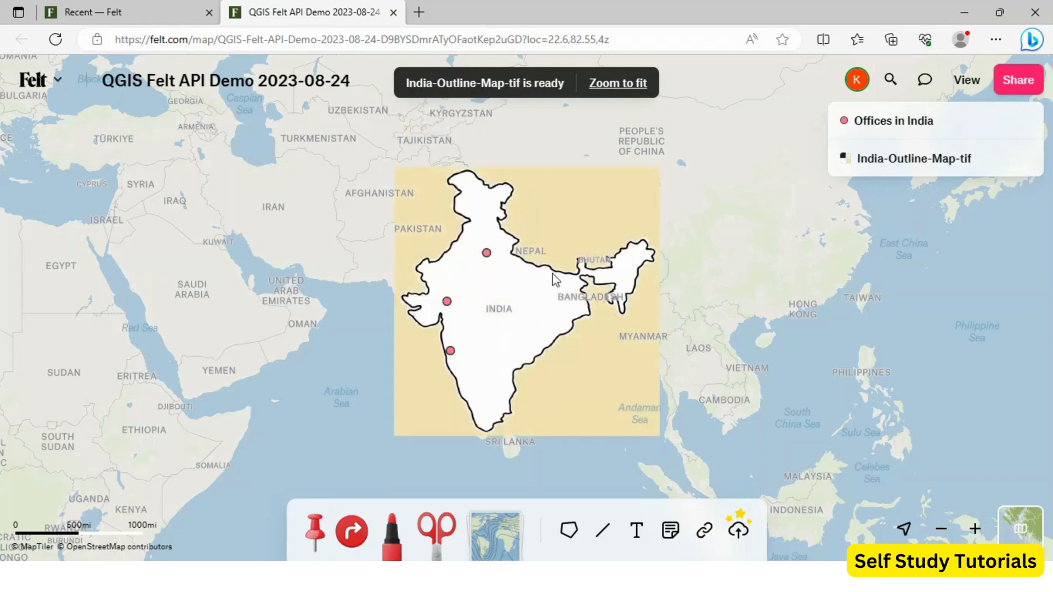
mouse_move(516, 323)
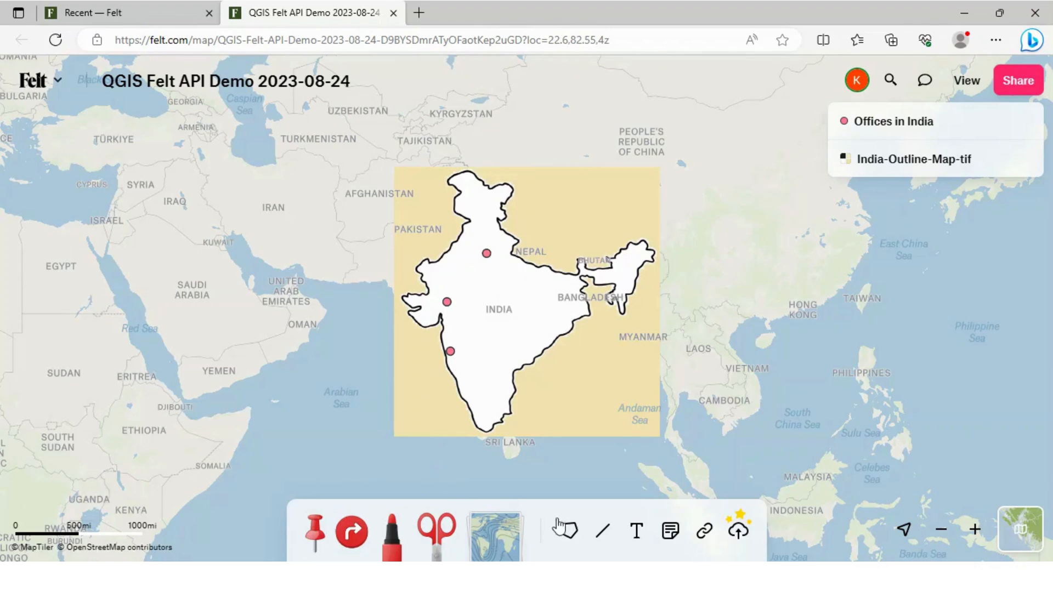
Place a red text label 'This is QGIS to Felt Demo' and move it just above the India outline.
click(634, 531)
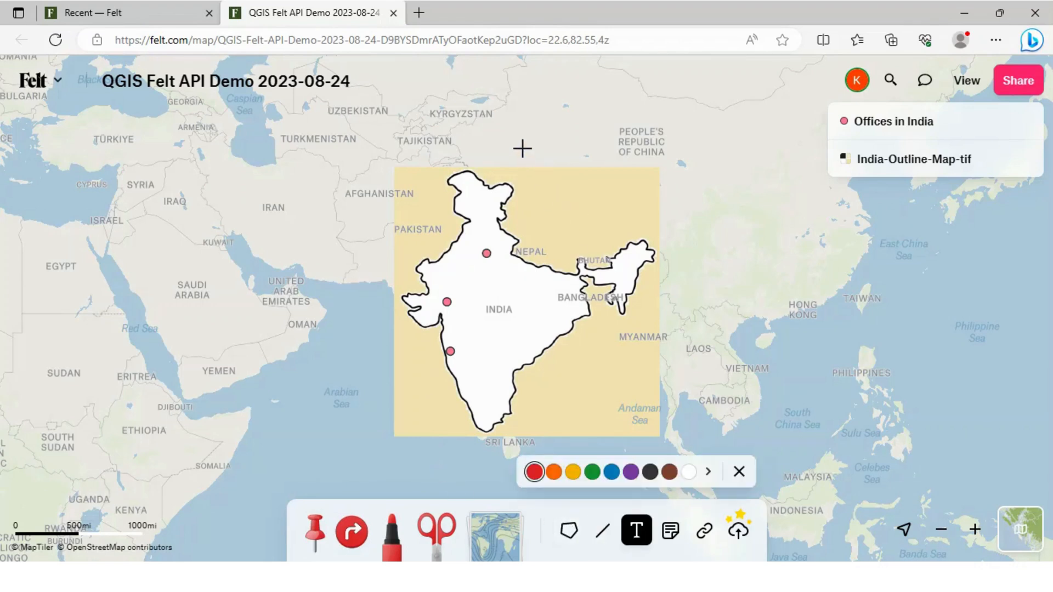
text(This is QGIS)
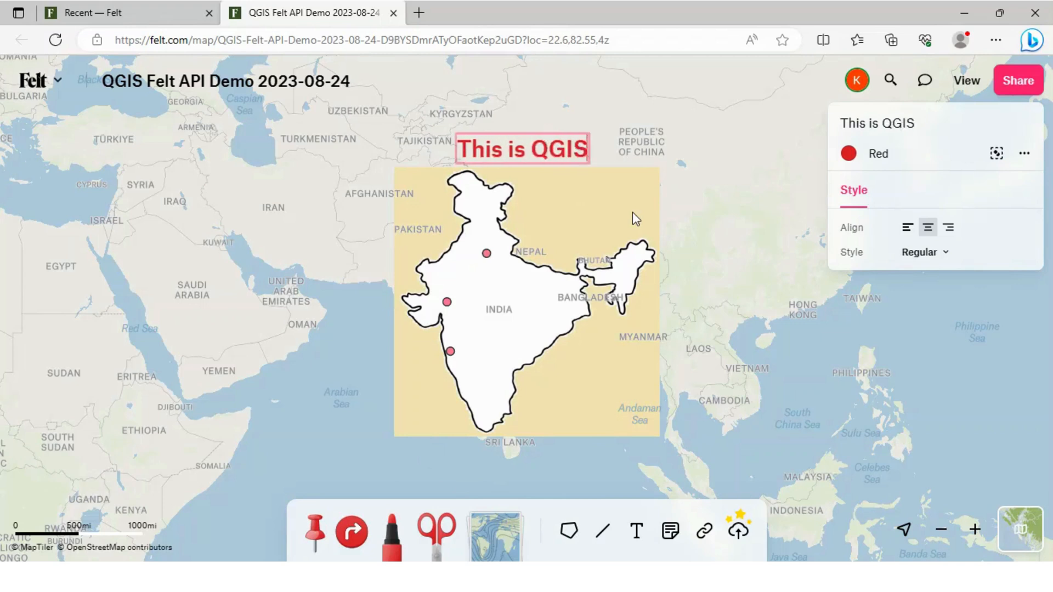
text(to FElt Demo)
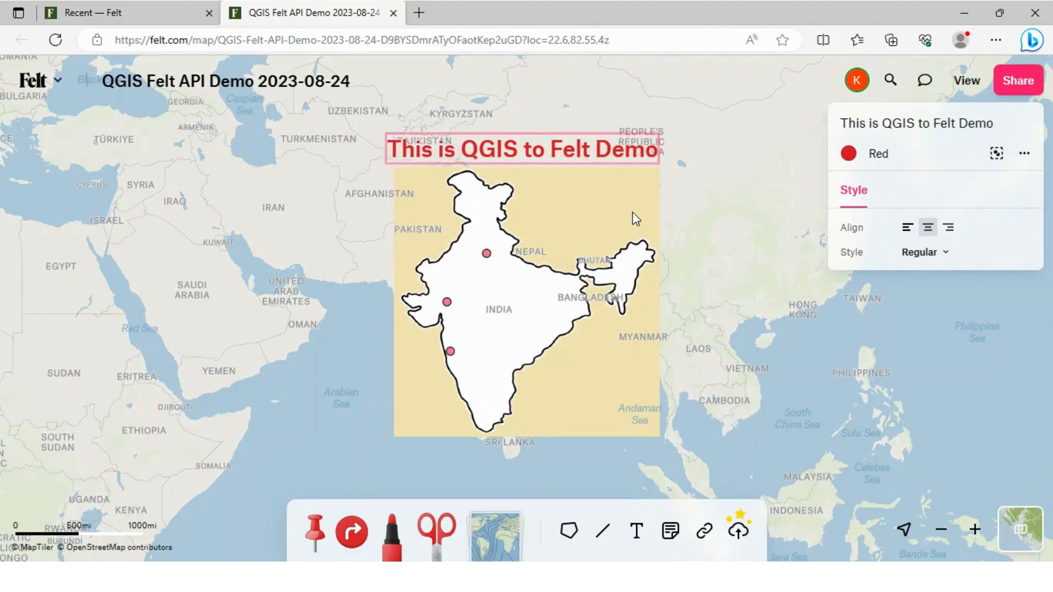
drag(523, 148, 541, 127)
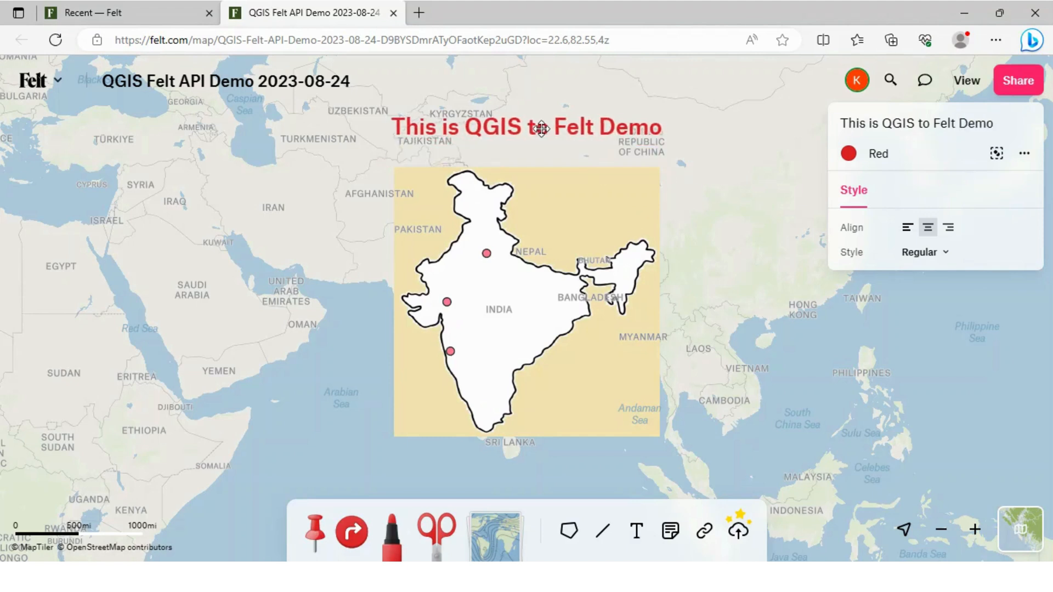
click(525, 127)
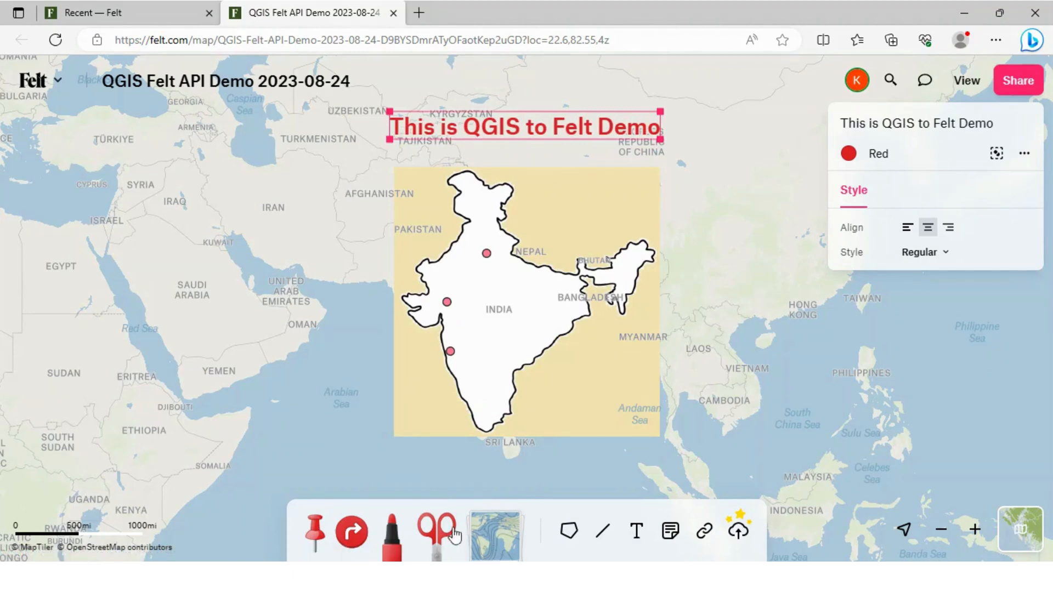
mouse_move(391, 533)
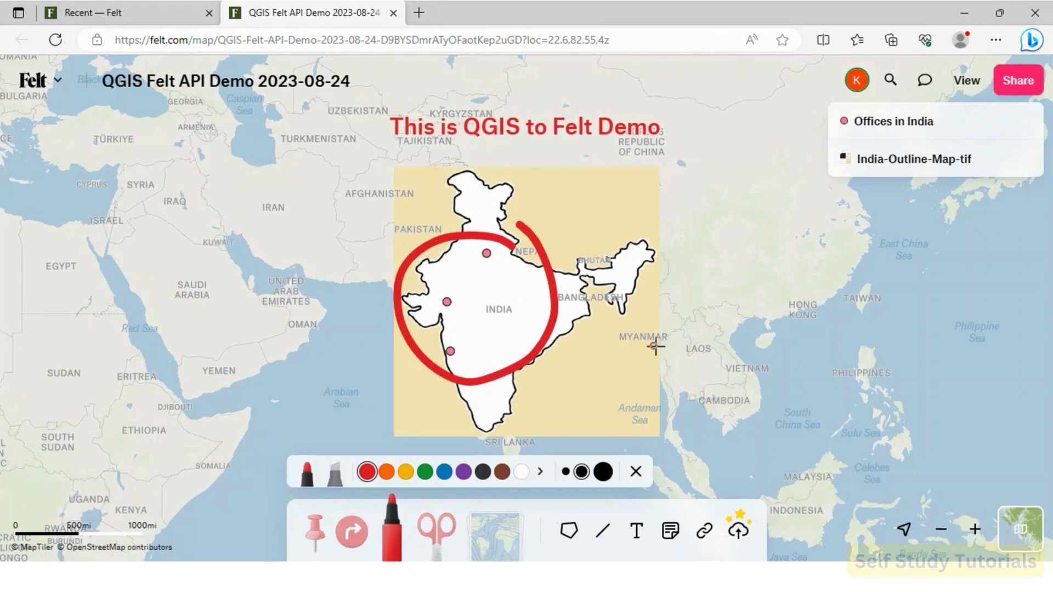
mouse_move(737, 531)
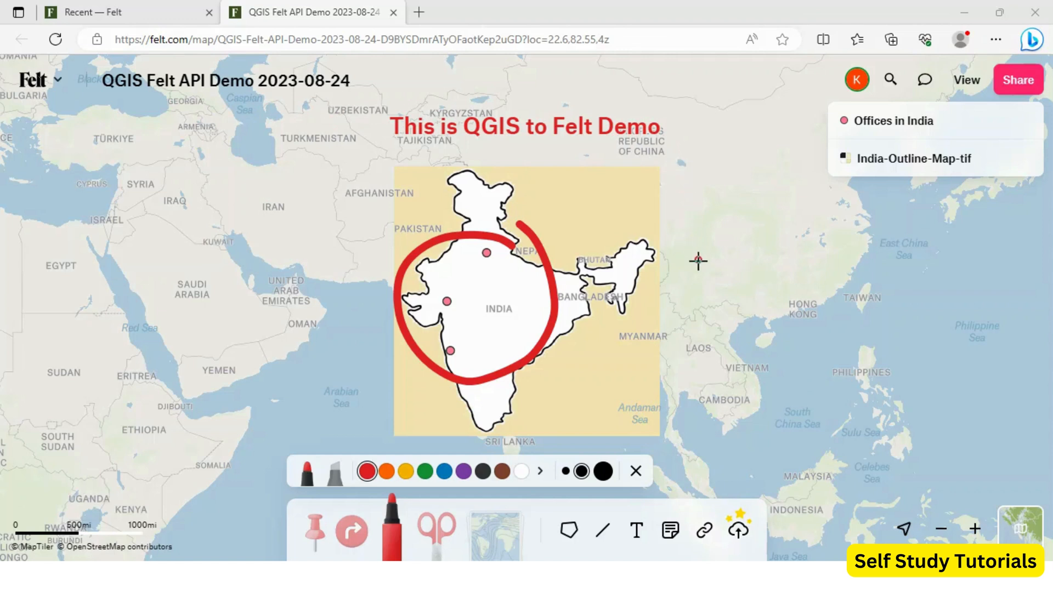
mouse_move(702, 271)
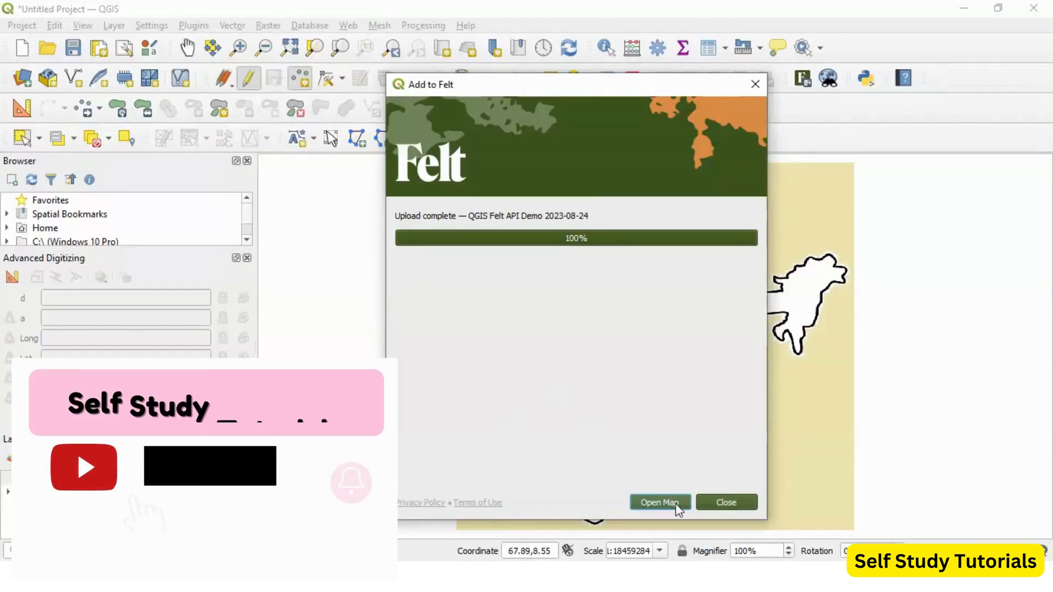
Close the finished Add to Felt window and open Web > Felt to log out.
click(725, 503)
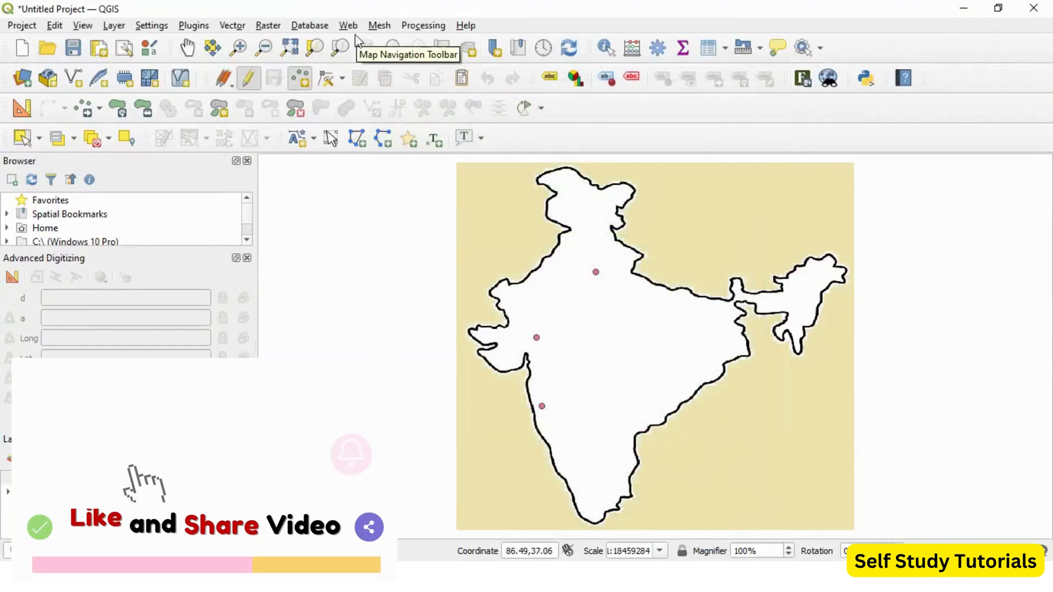
click(348, 26)
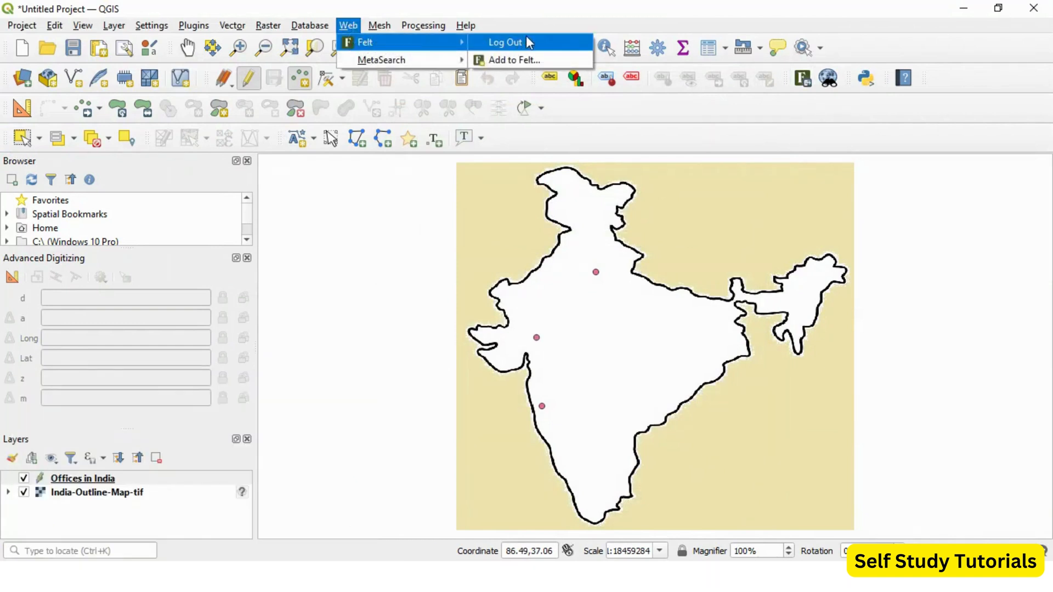